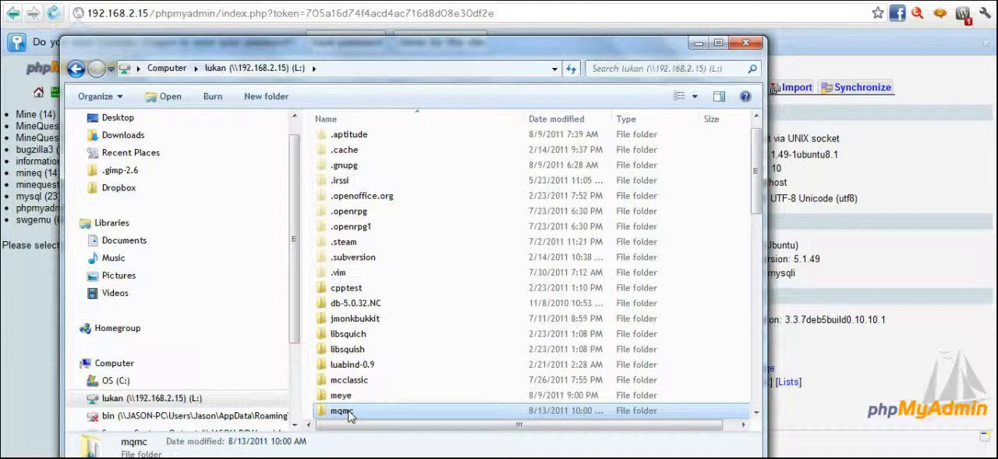
- Open the mqmc folder and create a new backup folder for the old server files
double_click(342, 410)
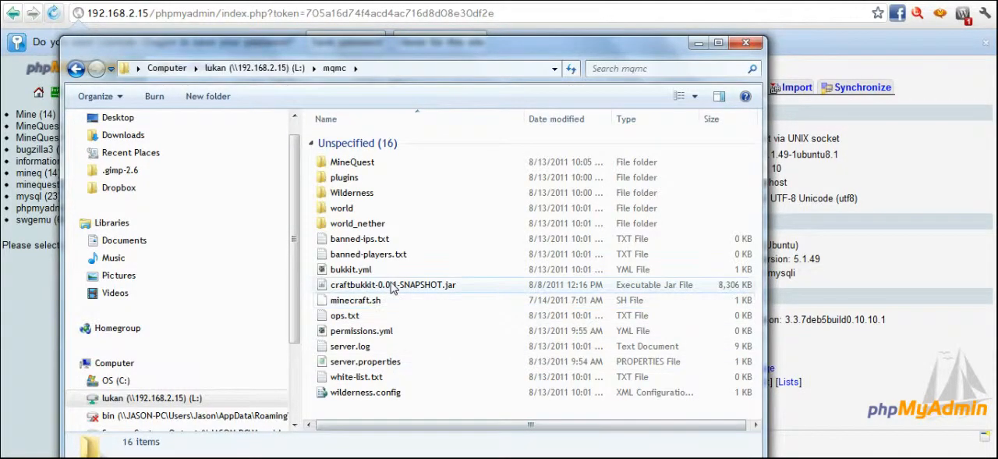
mouse_move(421, 295)
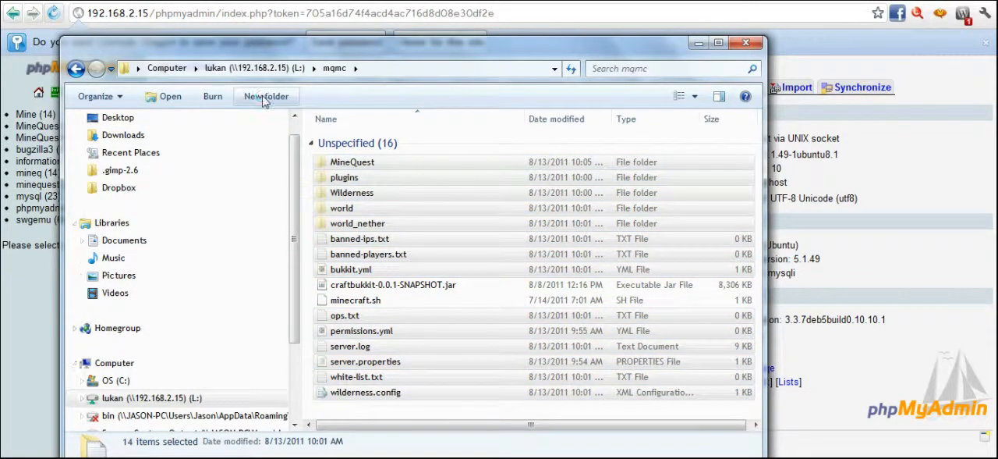
click(266, 96)
text(backup)
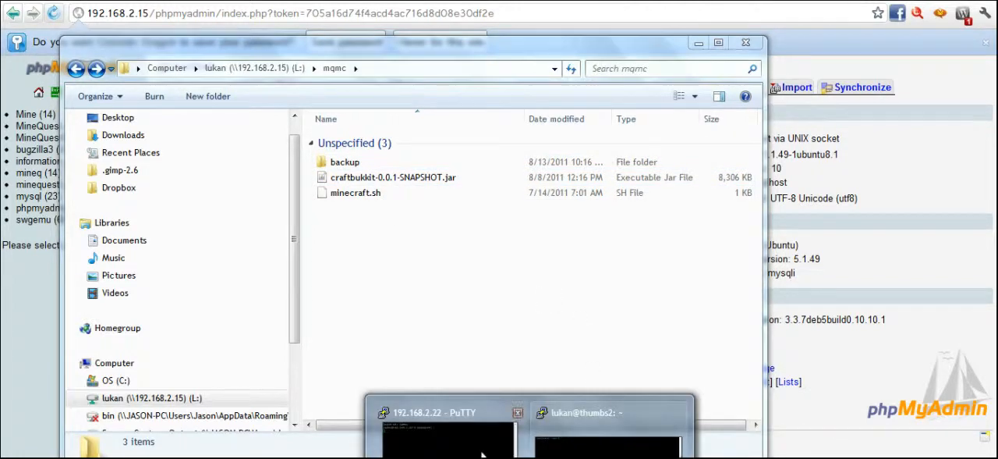
- In the PuTTY session, open minecraft.sh in vi from the server folder
click(608, 412)
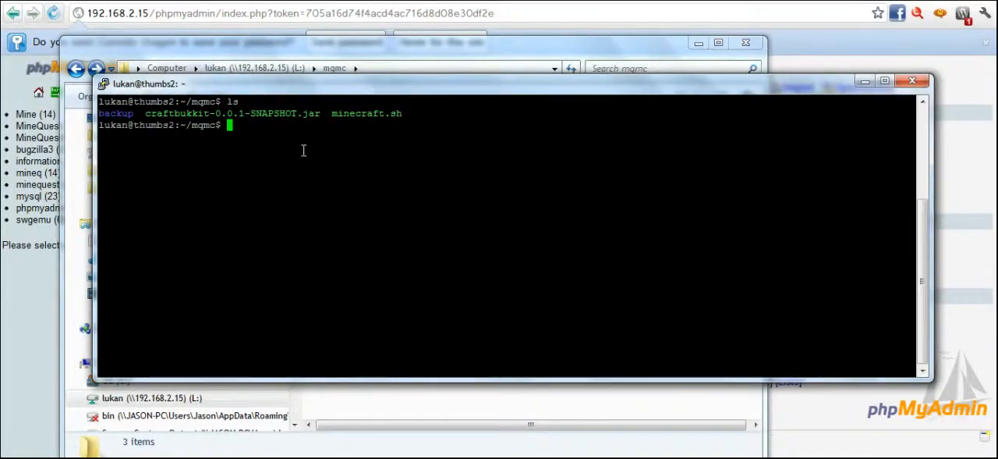
text(./)
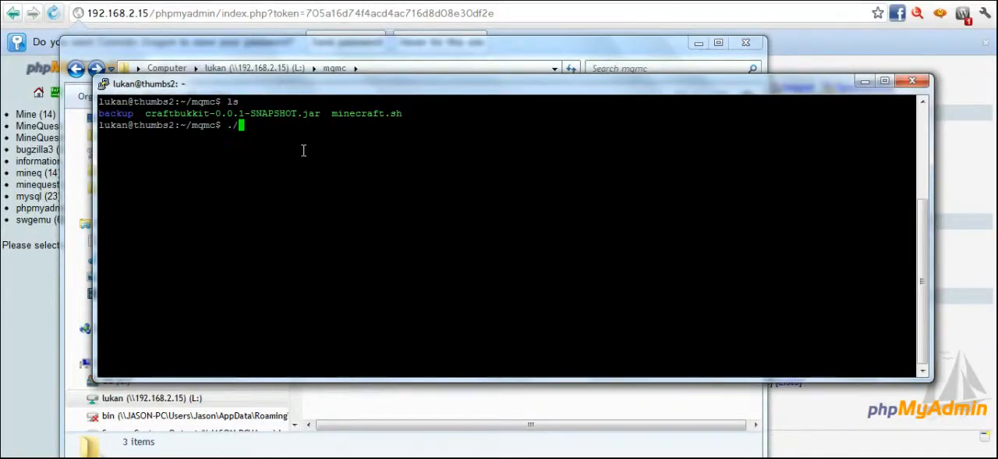
text(minecraft.sh)
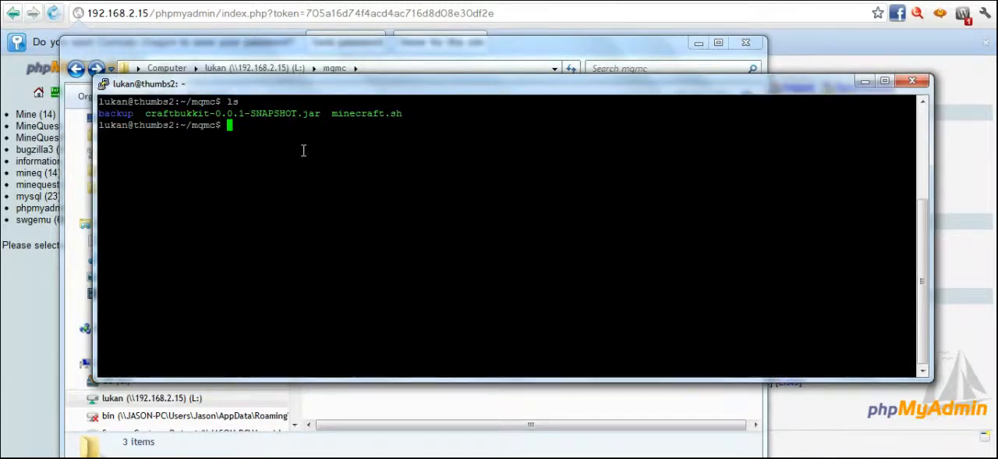
text(vi minecraft.sh)
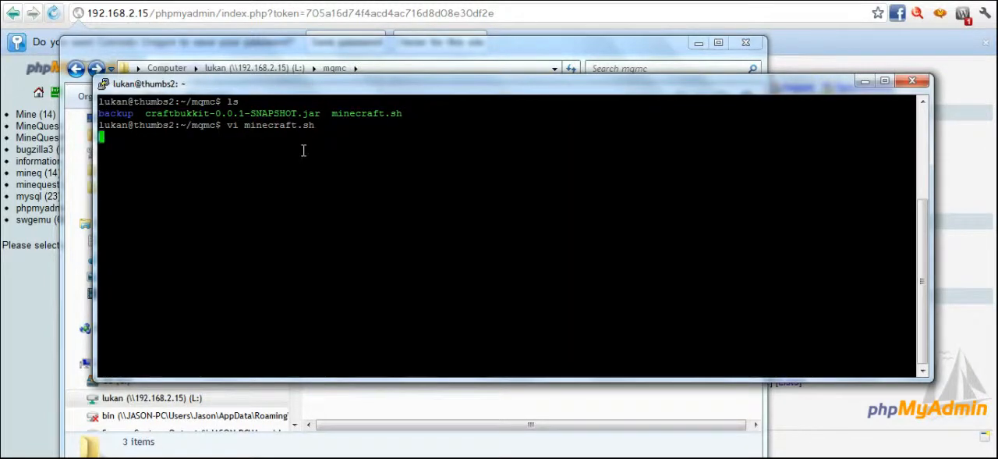
key(Return)
text(ls)
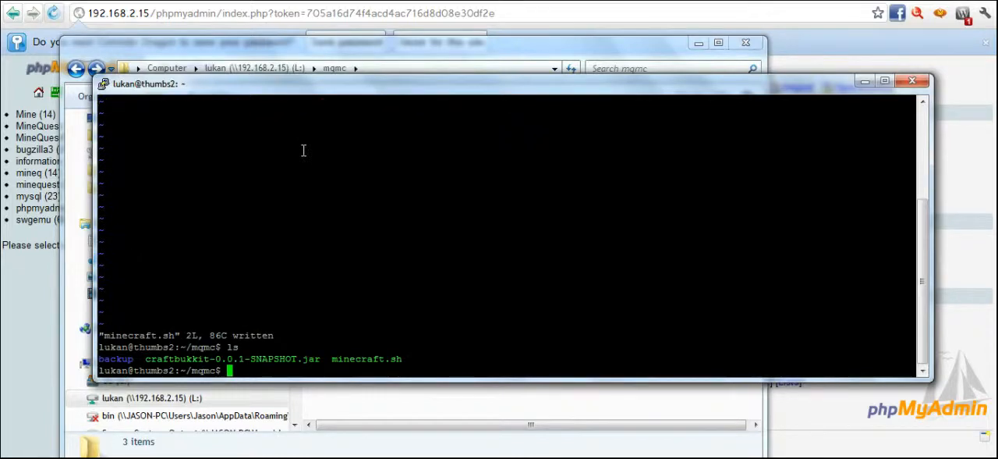
- Run ./minecraft.sh, stop the server, then launch ./minecraft.sh again
text(./minecraft.sh)
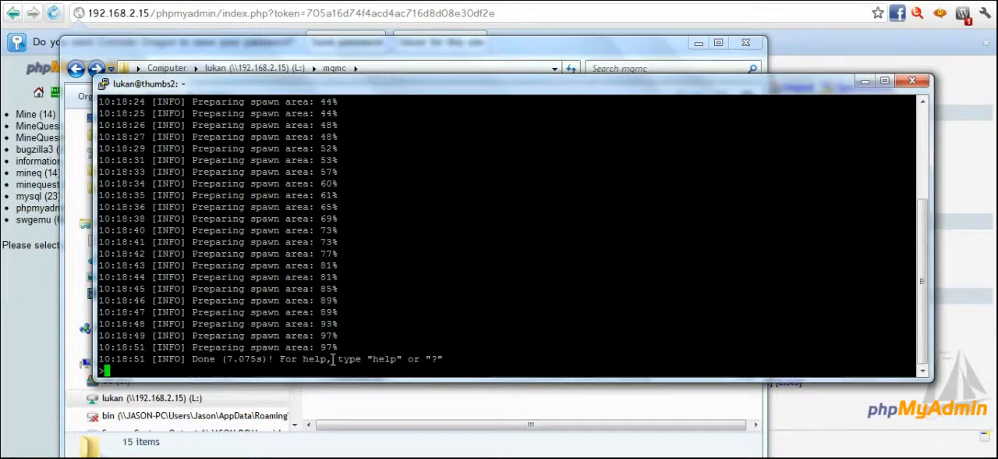
text(stop)
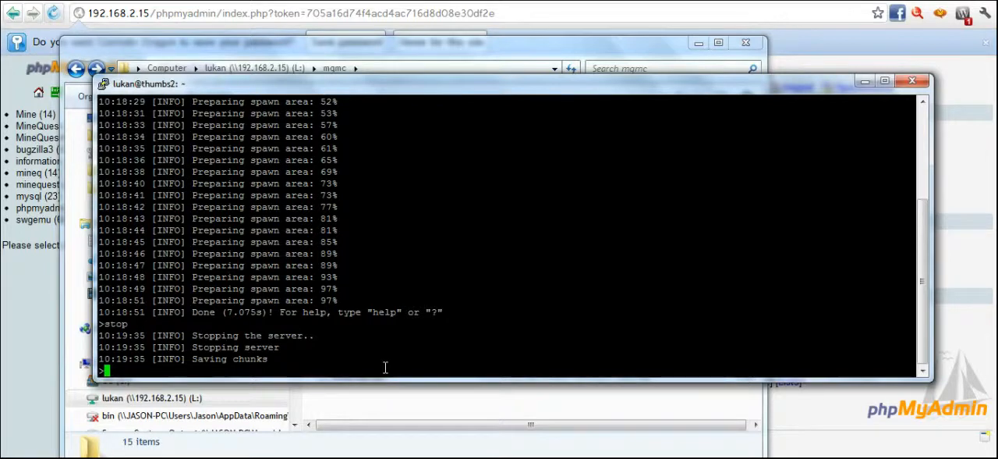
text(./minecraft.sh)
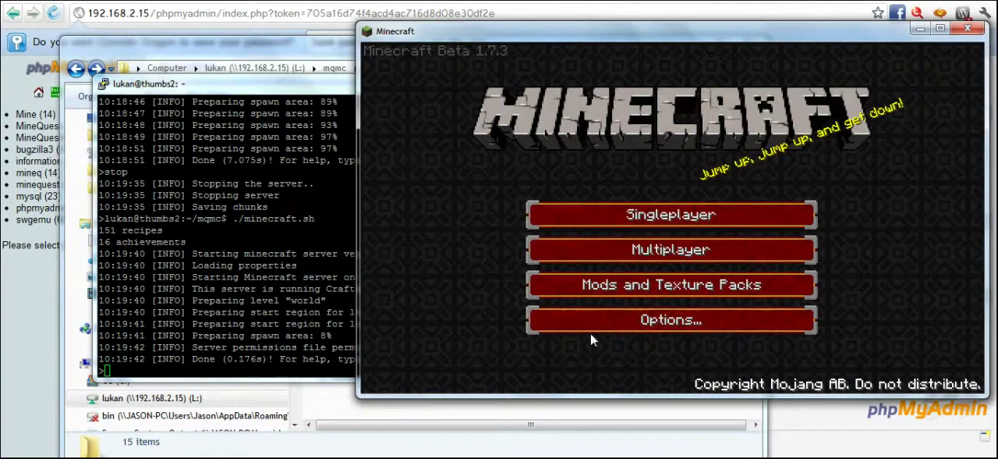
- Connect to the multiplayer server at 192.168.2.15, explore, and open the game menu
click(670, 249)
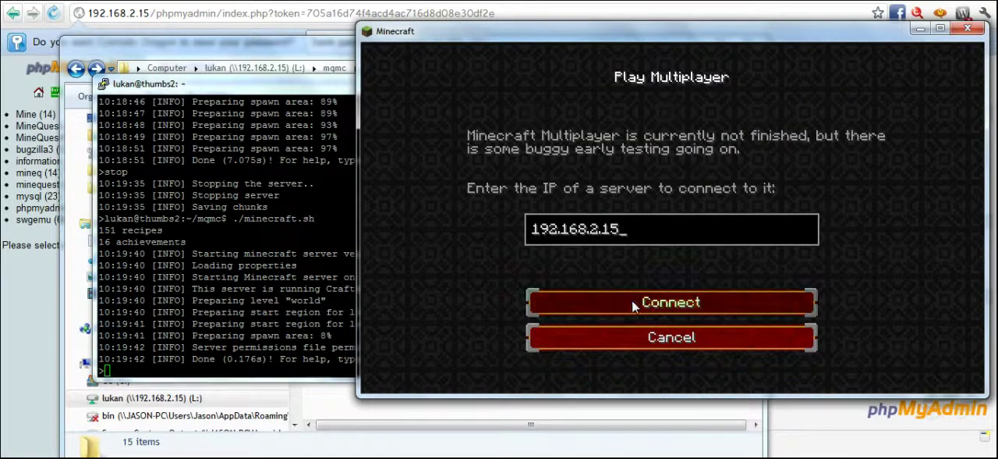
click(670, 302)
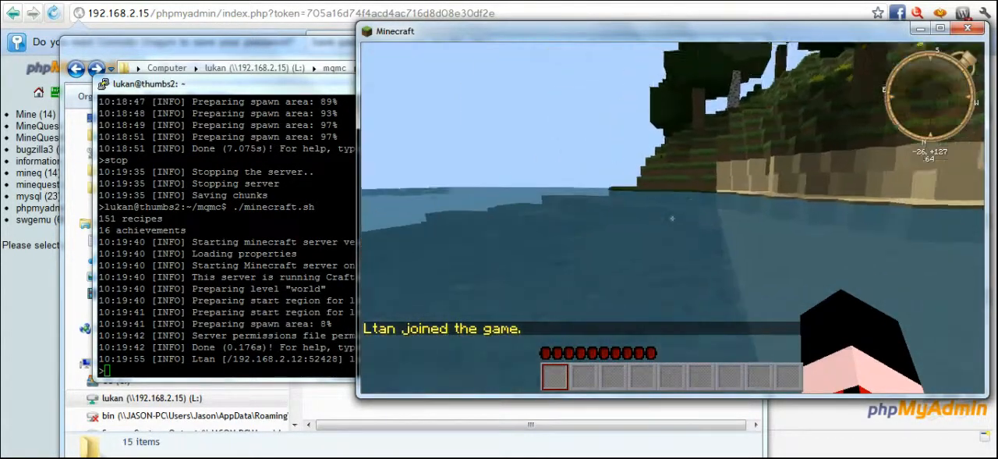
mouse_move(671, 218)
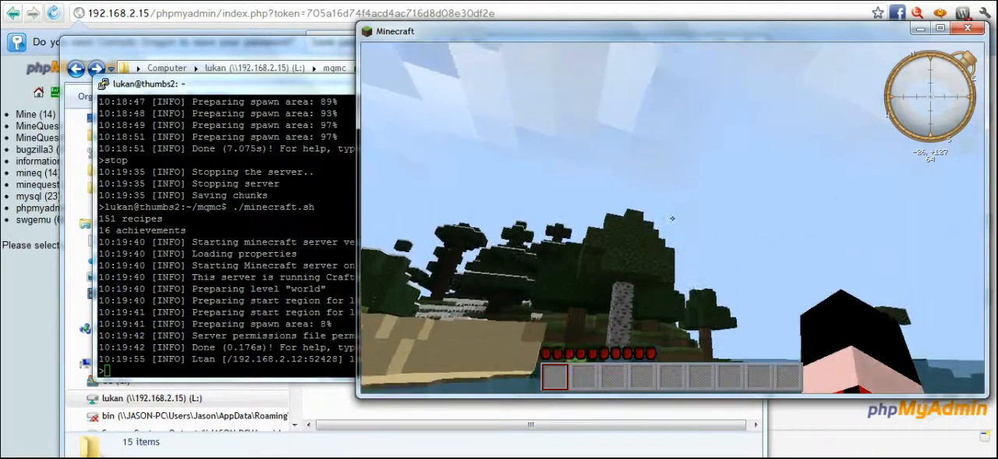
mouse_move(672, 218)
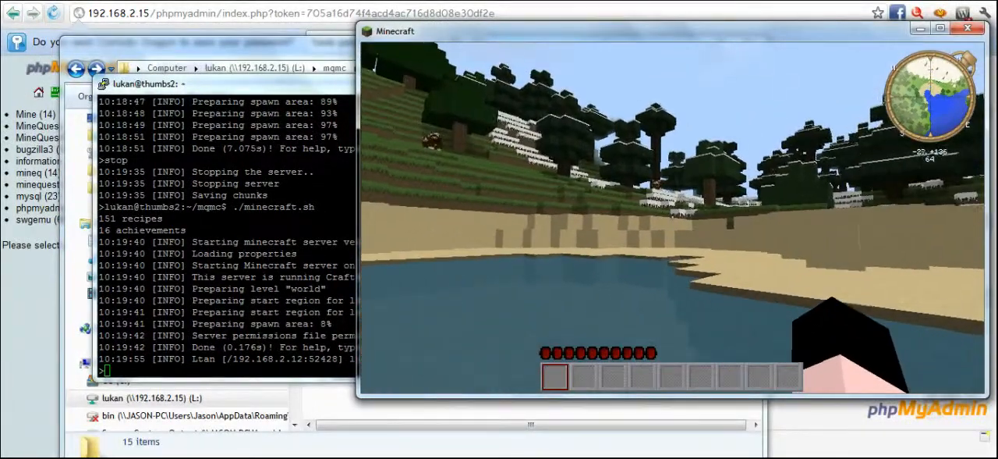
mouse_move(671, 219)
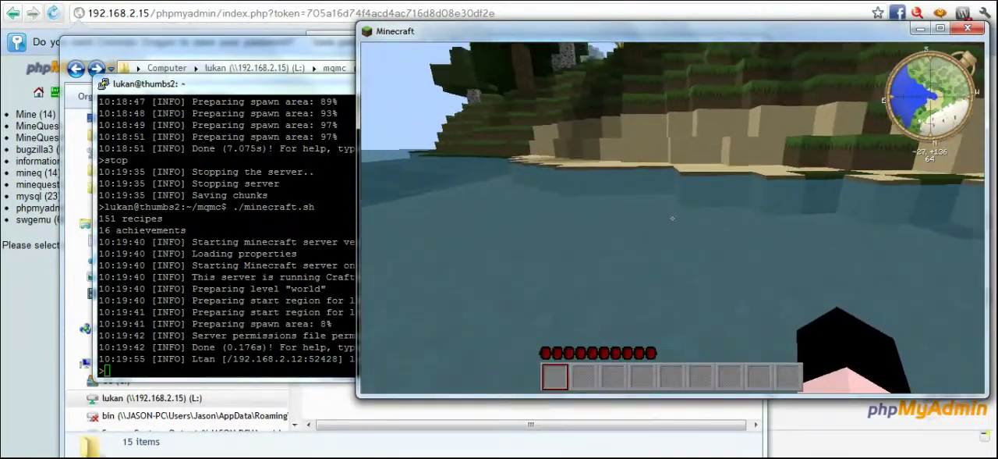
key(Escape)
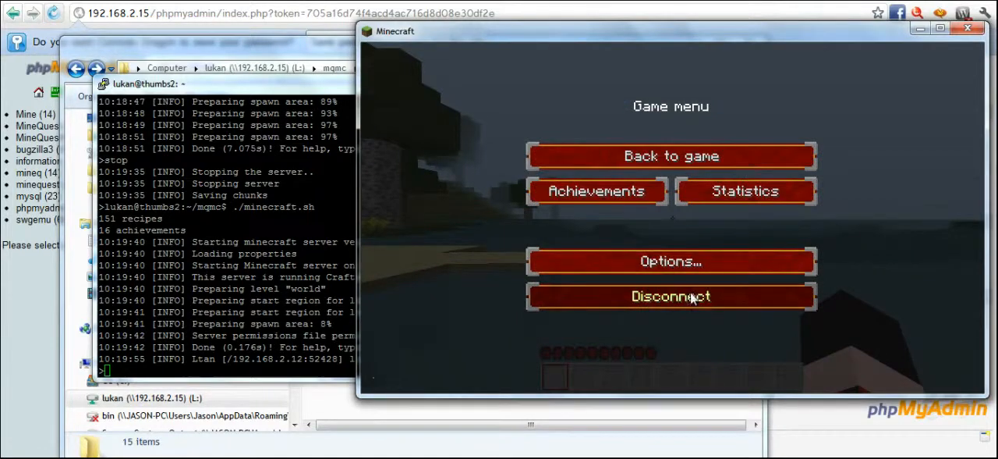
- Disconnect, then copy MineQuest, plugins, Wilderness and wilderness.config from backup into mqmc, merging plugins
click(671, 295)
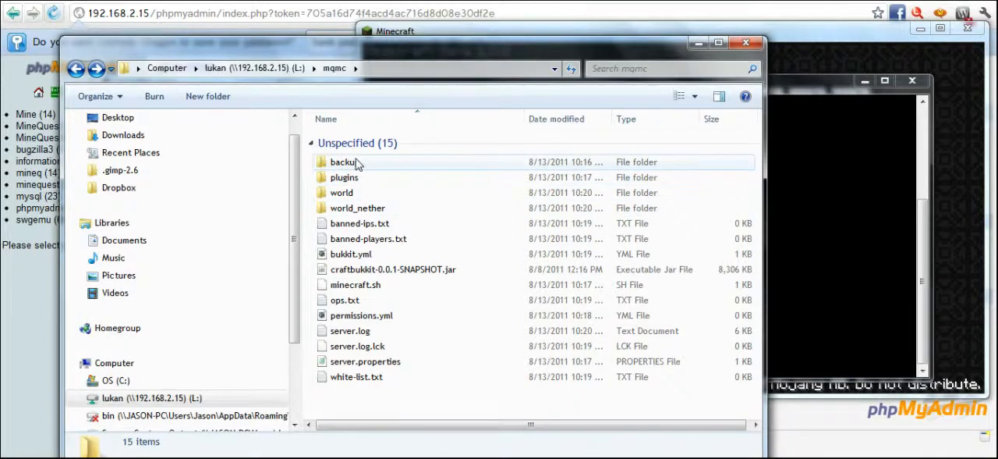
double_click(344, 162)
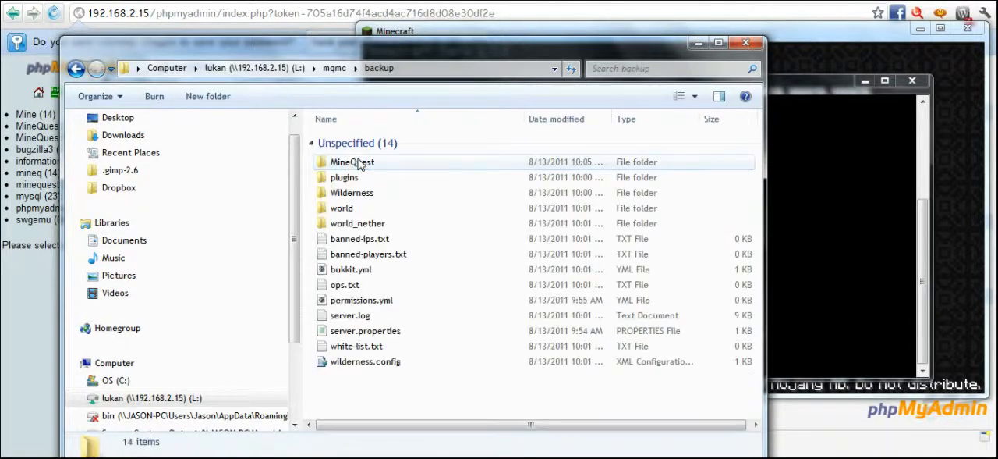
click(352, 161)
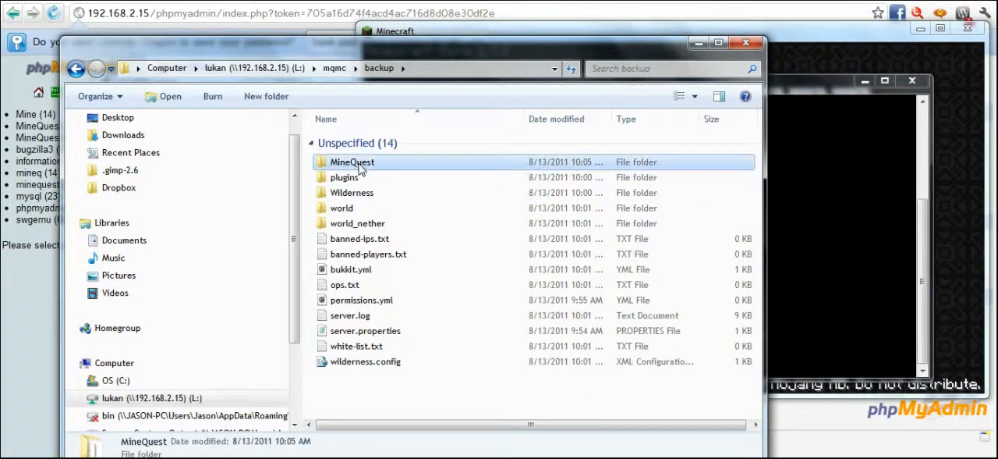
double_click(352, 161)
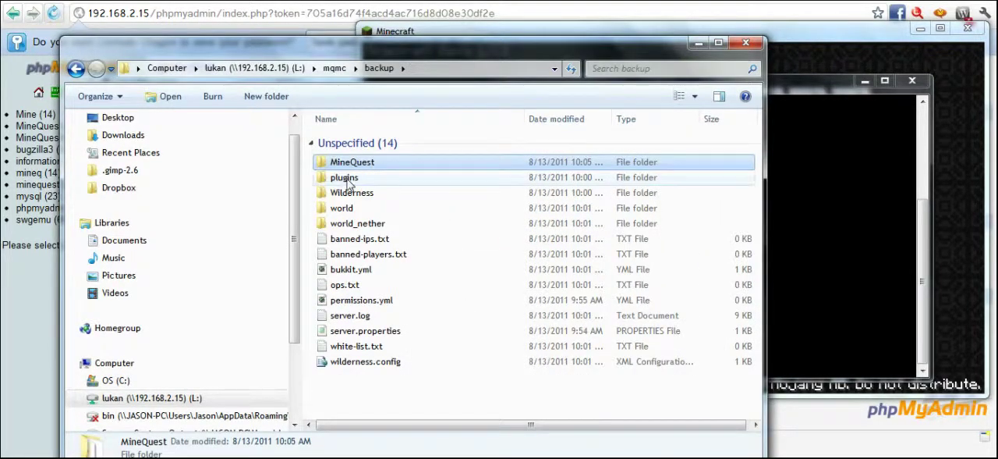
click(351, 192)
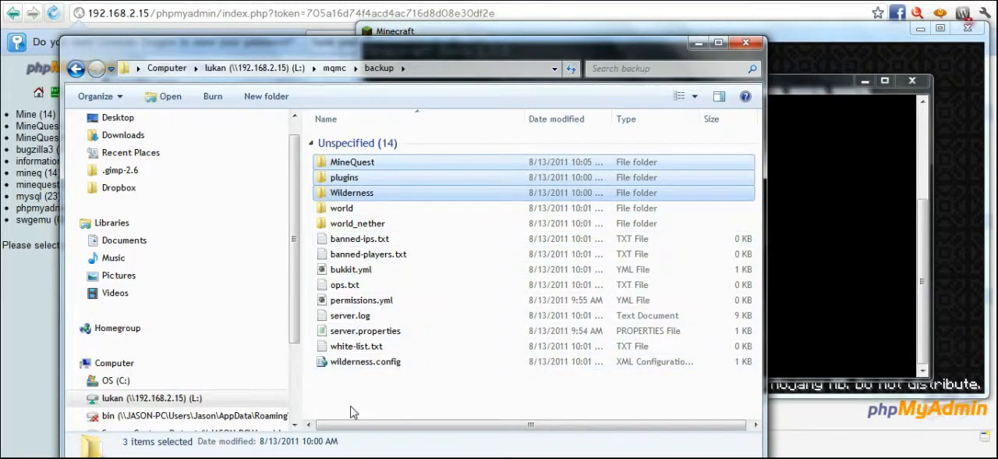
click(365, 361)
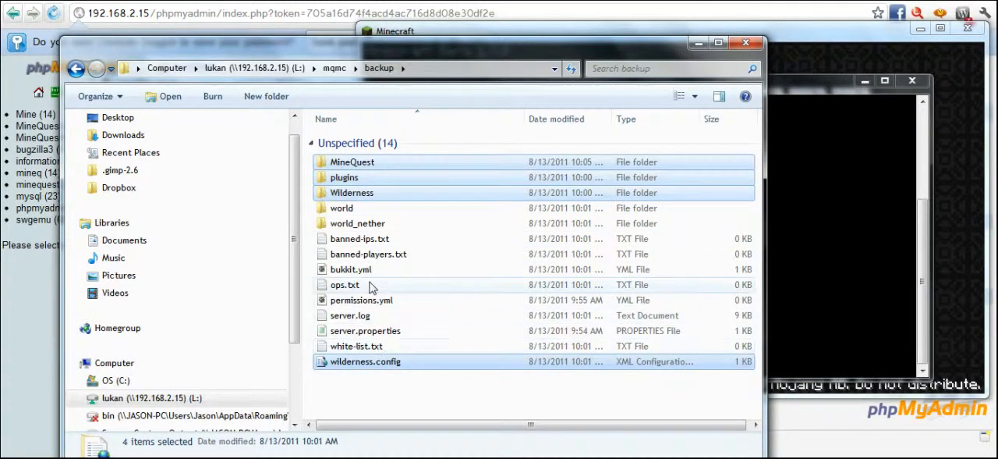
mouse_move(355, 295)
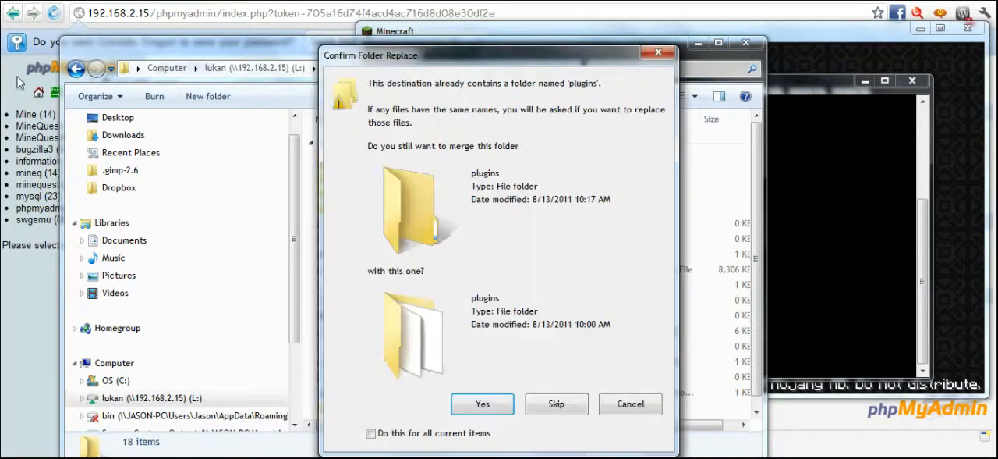
click(482, 404)
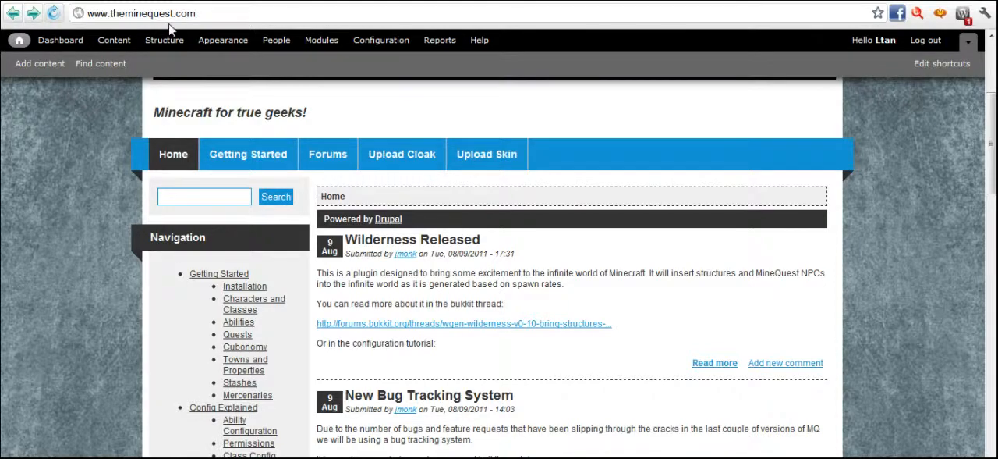
- Find the 'Archer problems in 0.61' post and download MineQuest-0.62.testing.jar
scroll(down, 3)
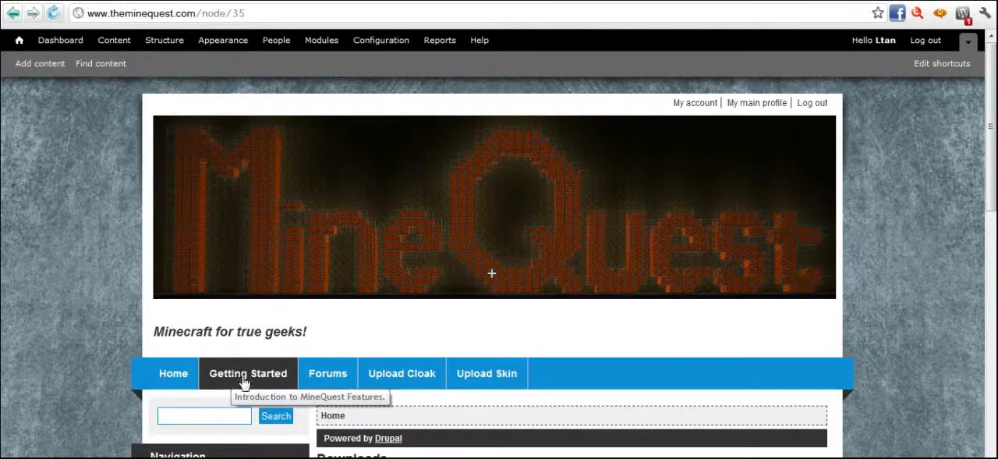
scroll(down, 3)
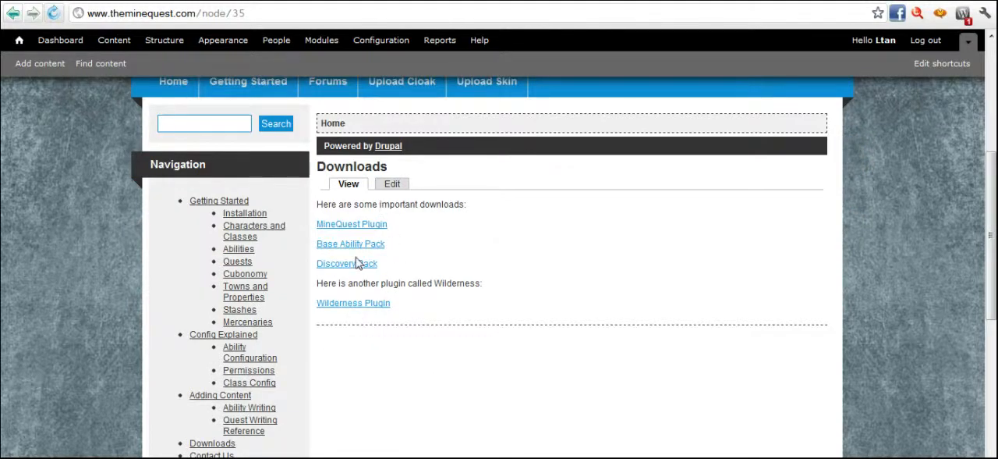
mouse_move(357, 319)
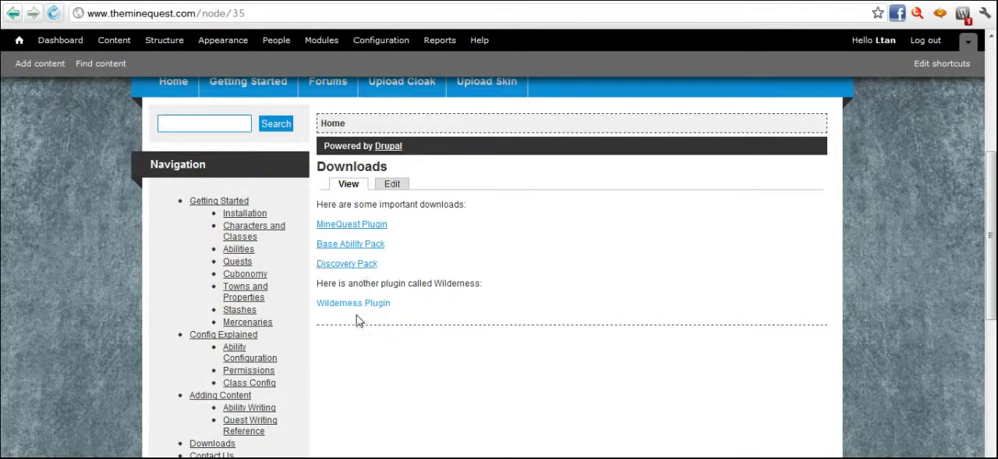
click(353, 303)
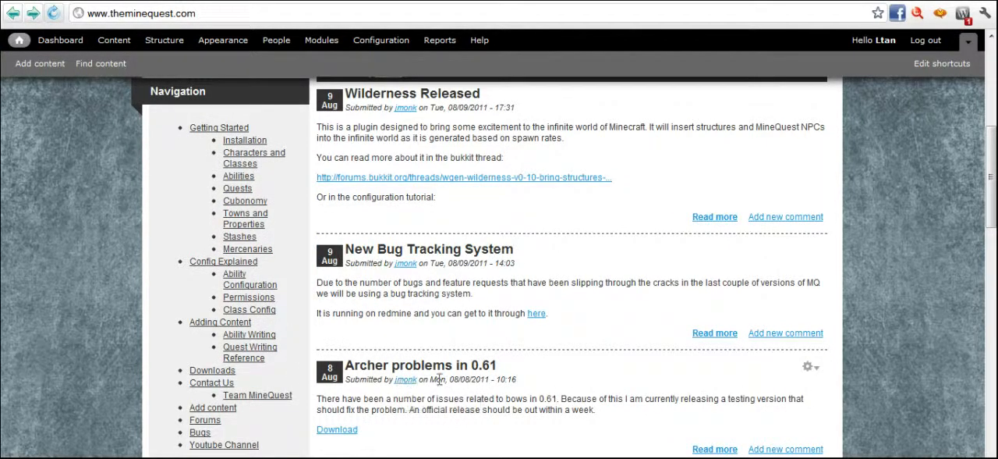
double_click(461, 365)
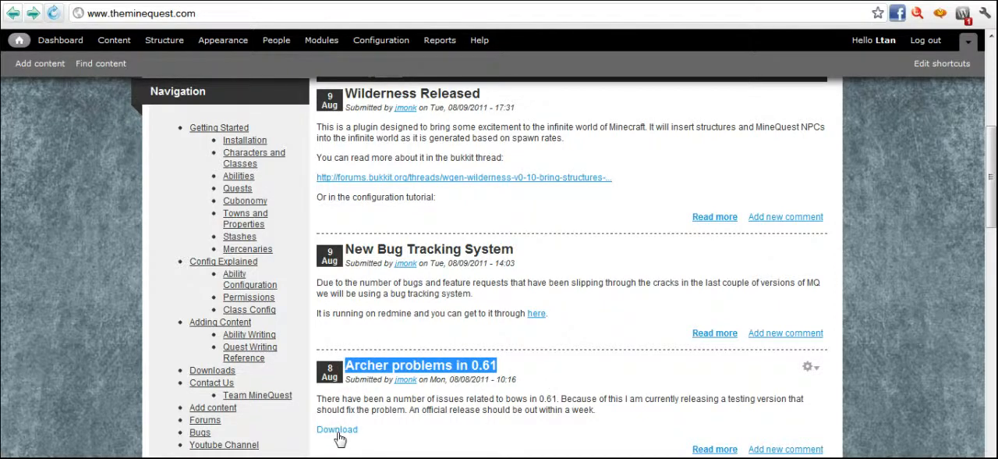
mouse_move(337, 429)
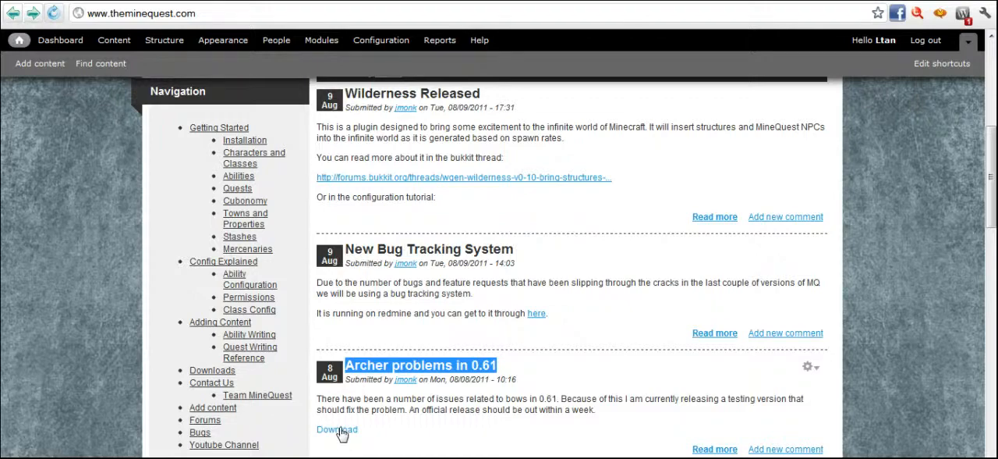
scroll(down, 3)
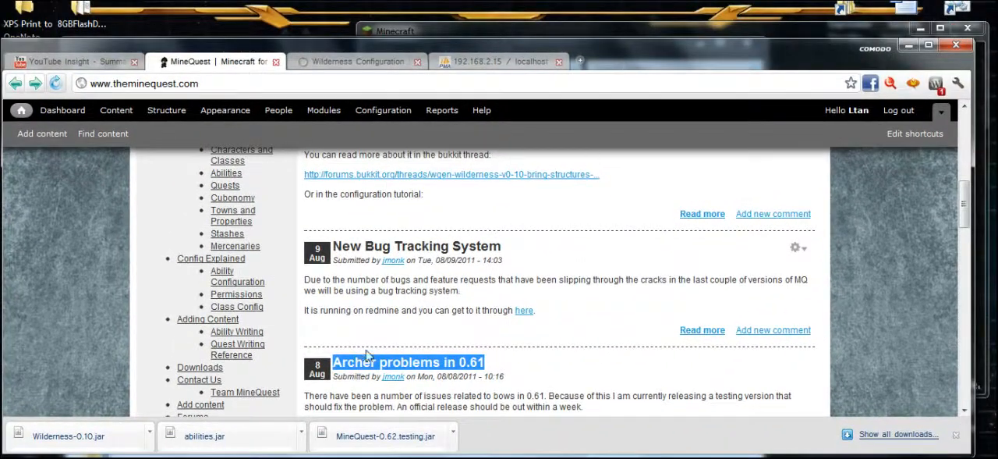
mouse_move(326, 343)
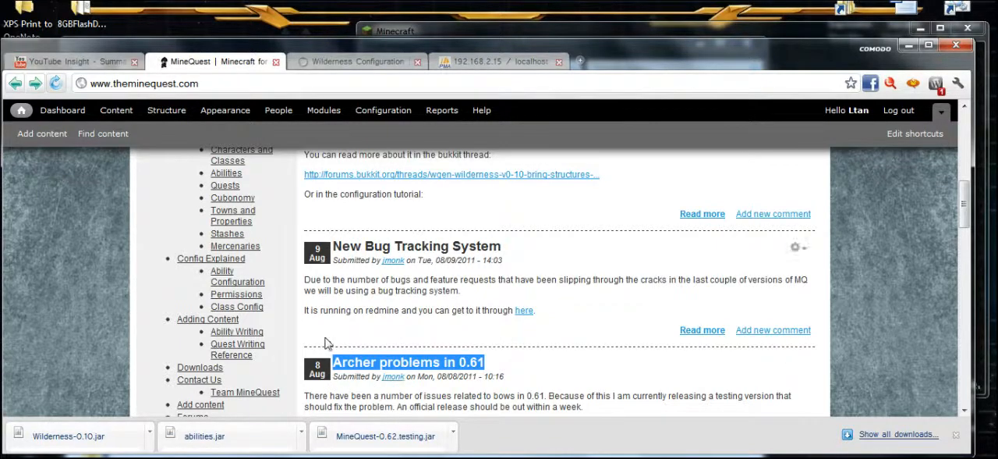
scroll(down, 3)
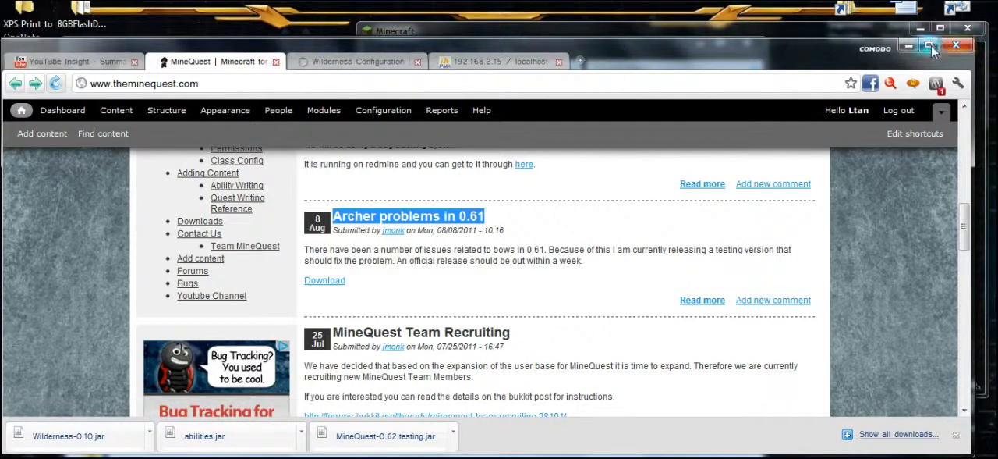
click(929, 44)
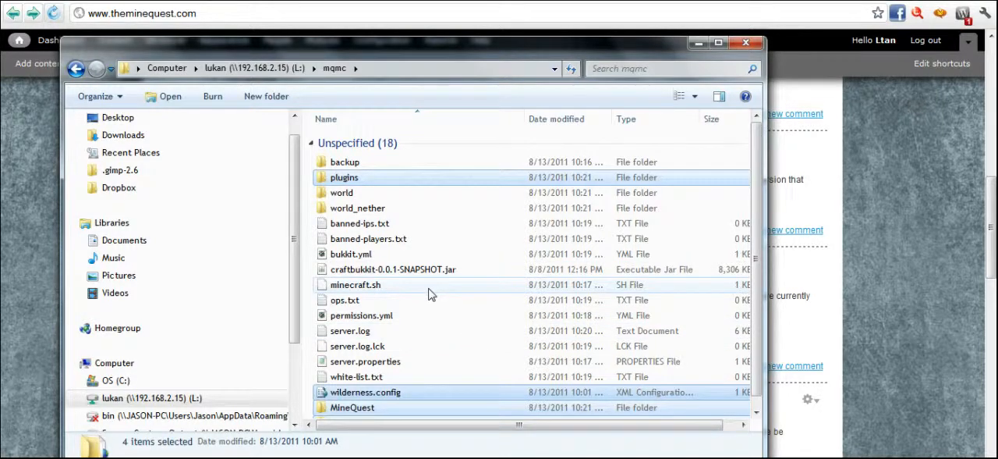
mouse_move(513, 297)
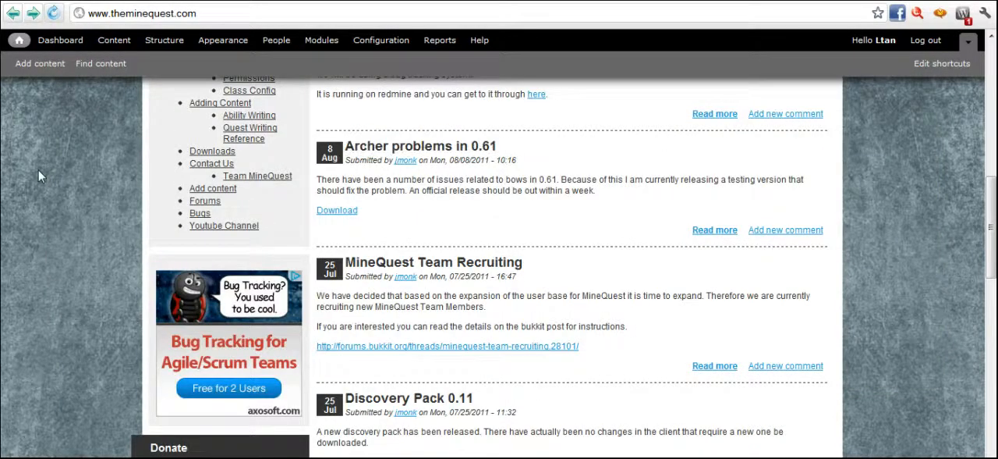
scroll(up, 3)
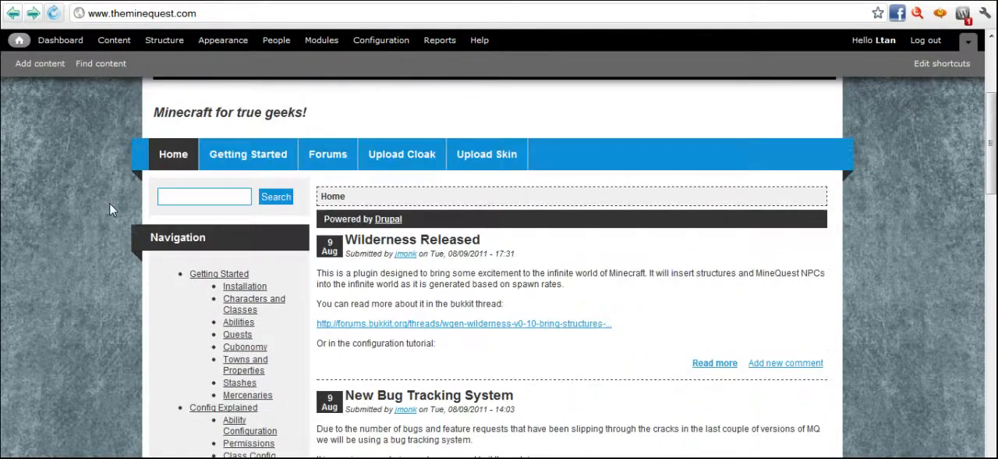
mouse_move(505, 306)
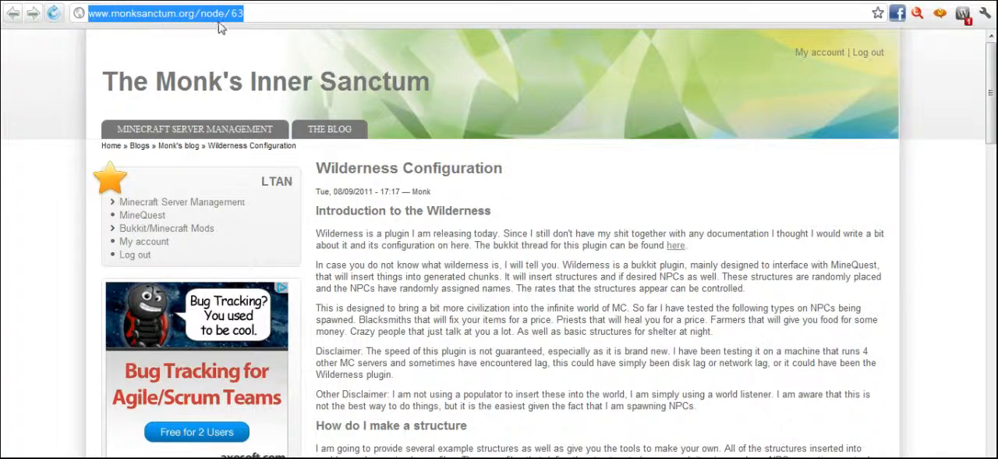
mouse_move(336, 75)
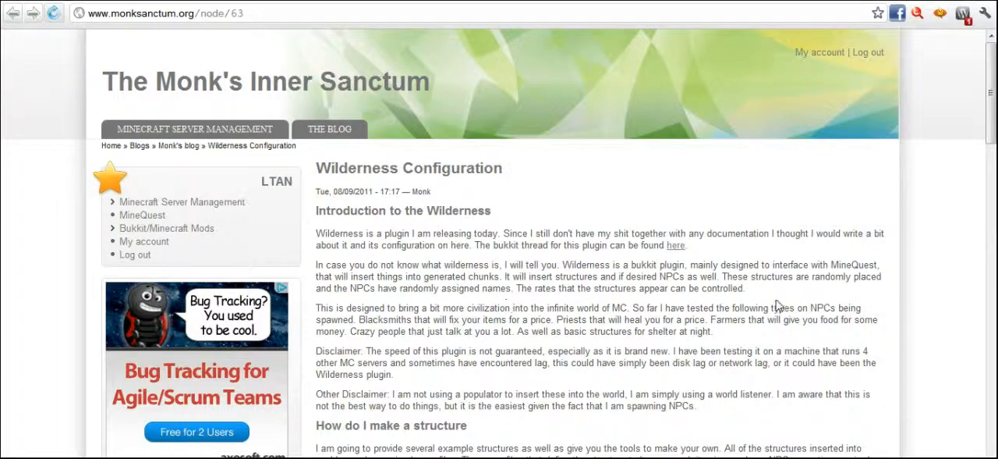
- Select the final example config block from FileDir=Wilderness to END
scroll(down, 3)
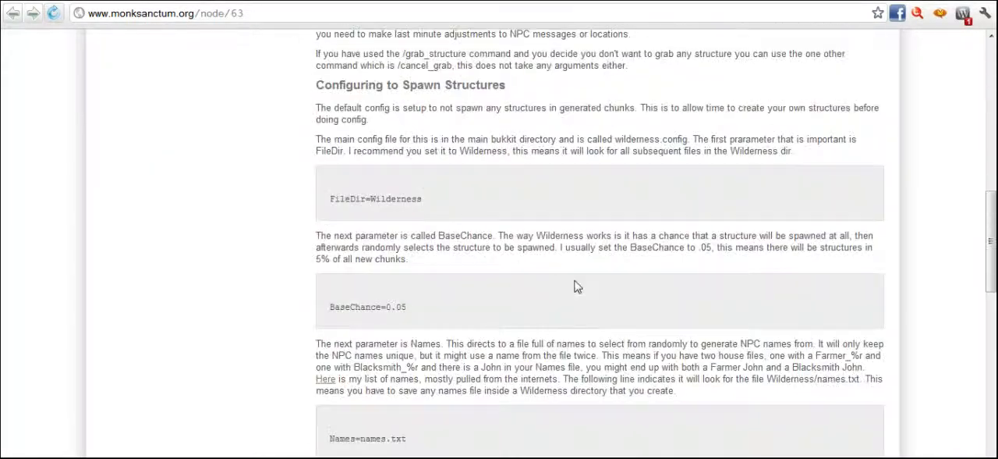
scroll(down, 3)
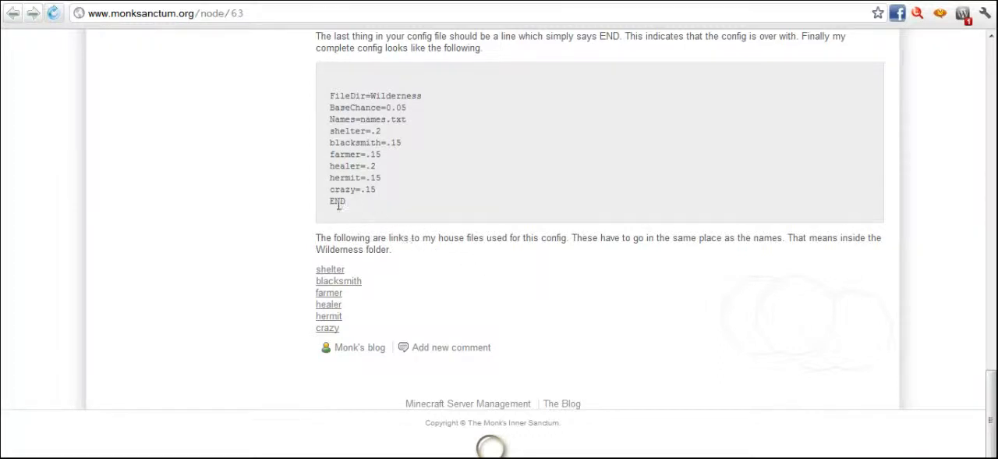
drag(329, 95, 344, 202)
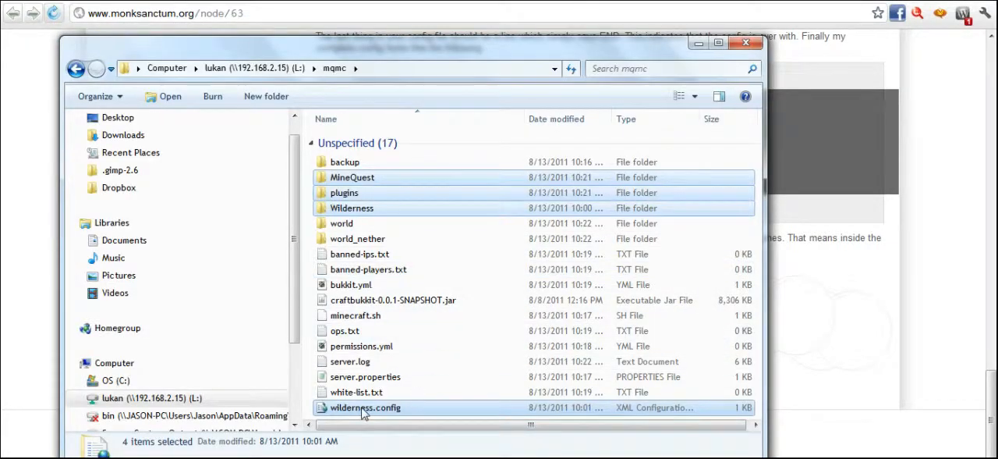
- Open wilderness.config in Vim, paste the example config, and save with :wq
right_click(365, 408)
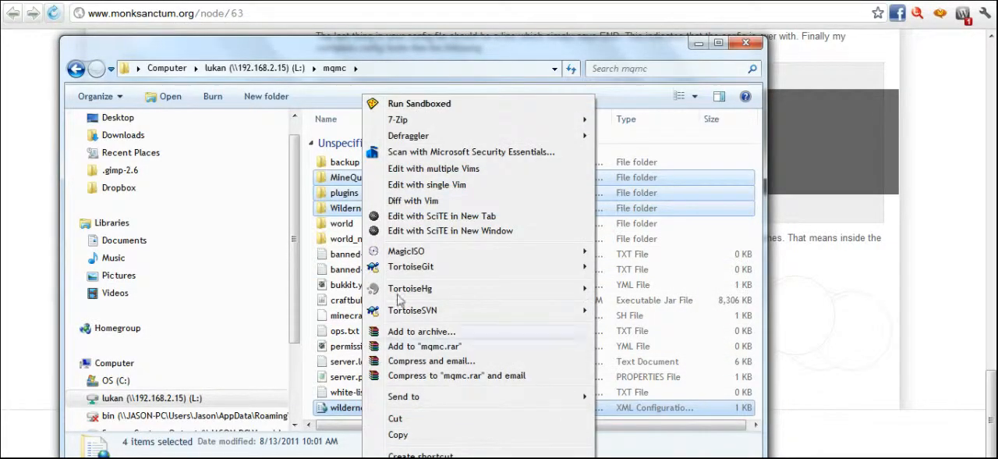
click(366, 408)
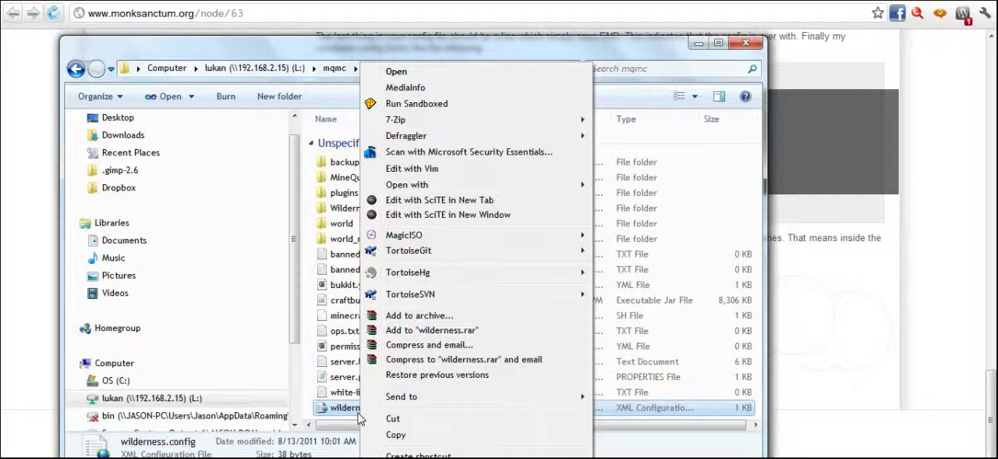
mouse_move(412, 169)
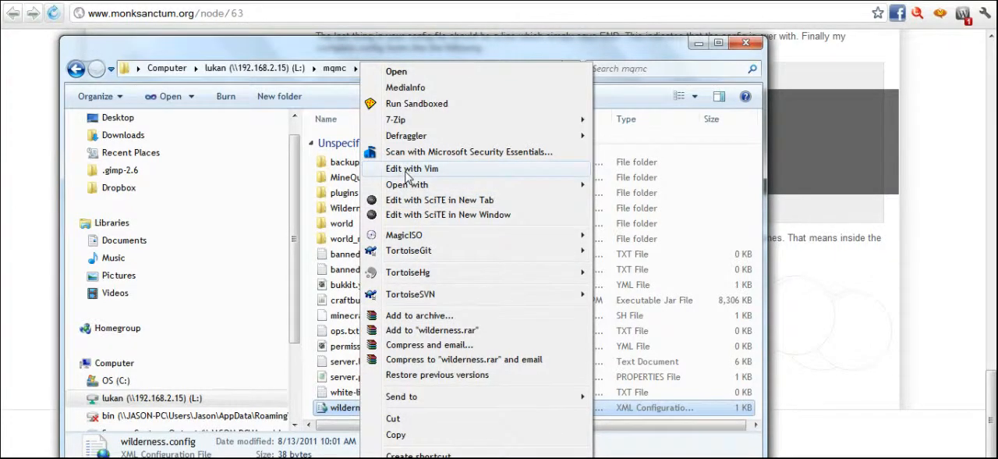
click(412, 168)
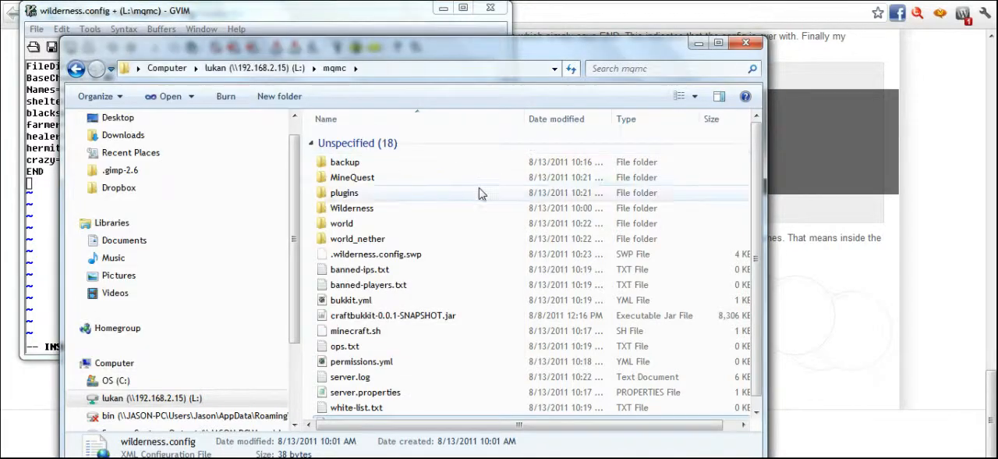
mouse_move(315, 84)
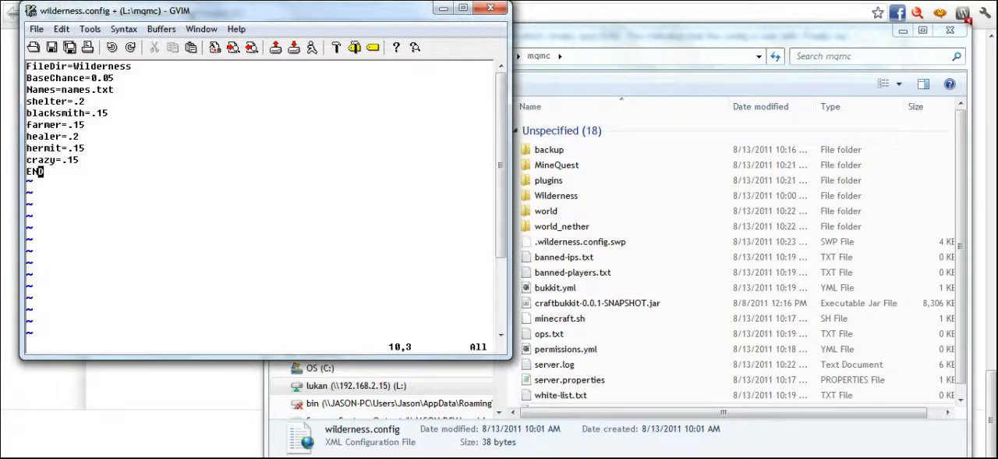
text(:wq)
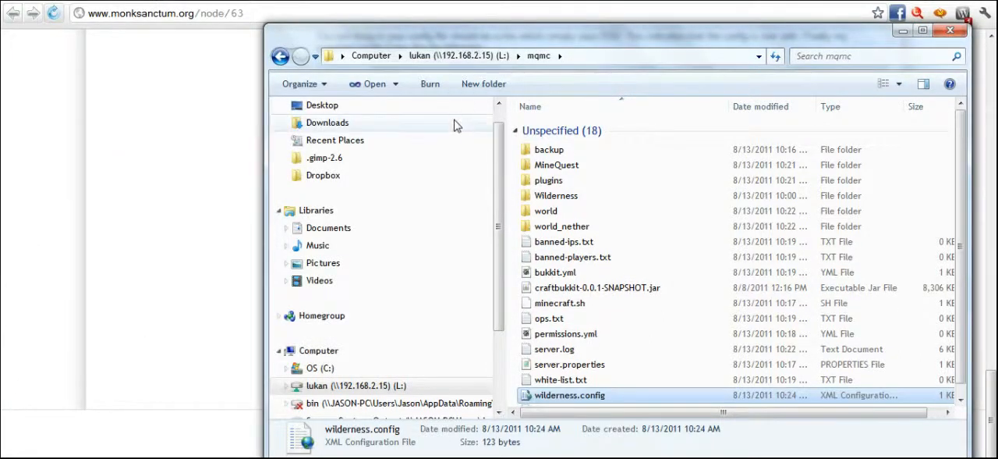
- Save the shelter house file into the mqmc\Wilderness folder
double_click(556, 195)
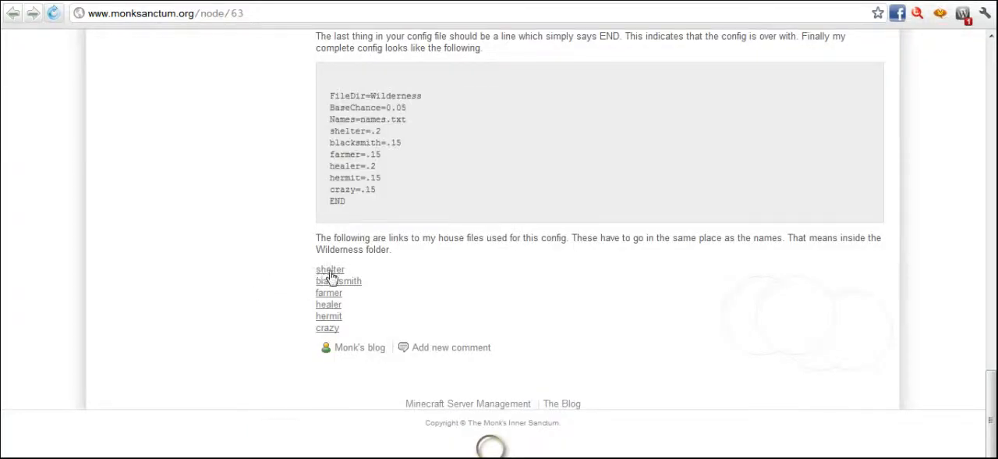
mouse_move(326, 279)
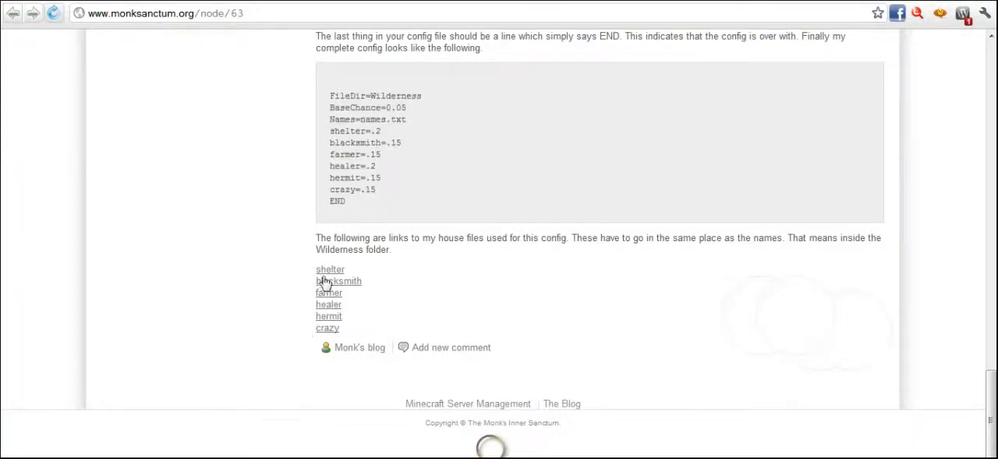
right_click(338, 281)
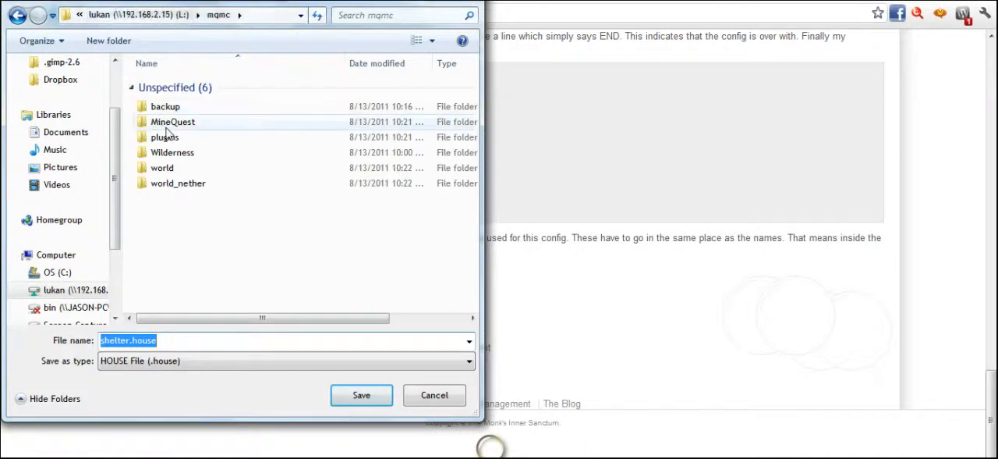
double_click(173, 152)
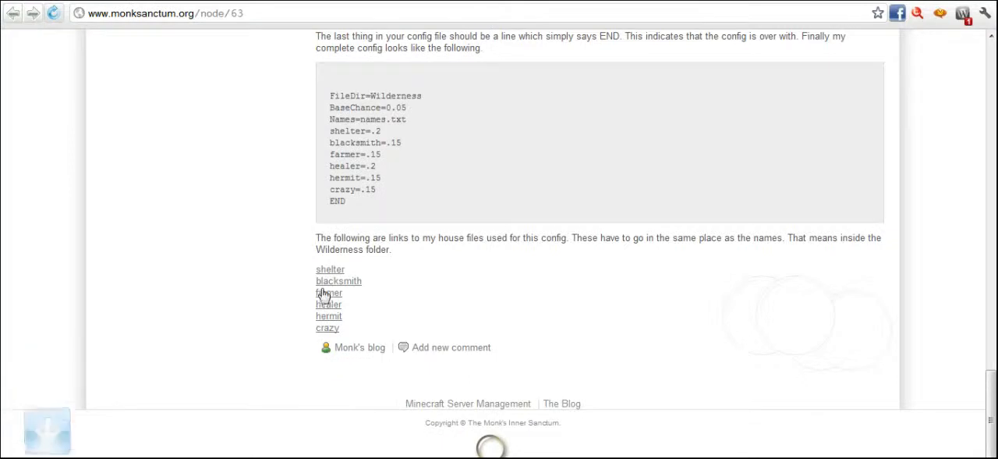
- Save the farmer, healer and hermit house files into the same folder
right_click(329, 293)
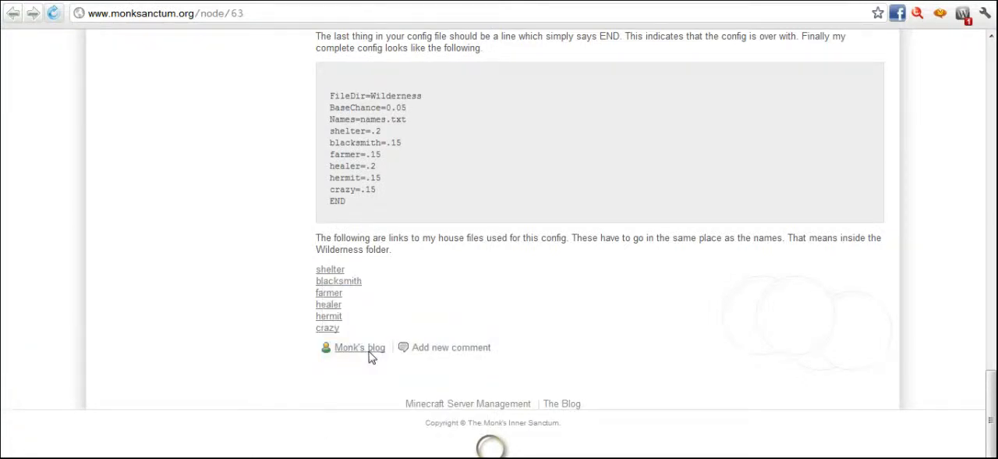
click(328, 293)
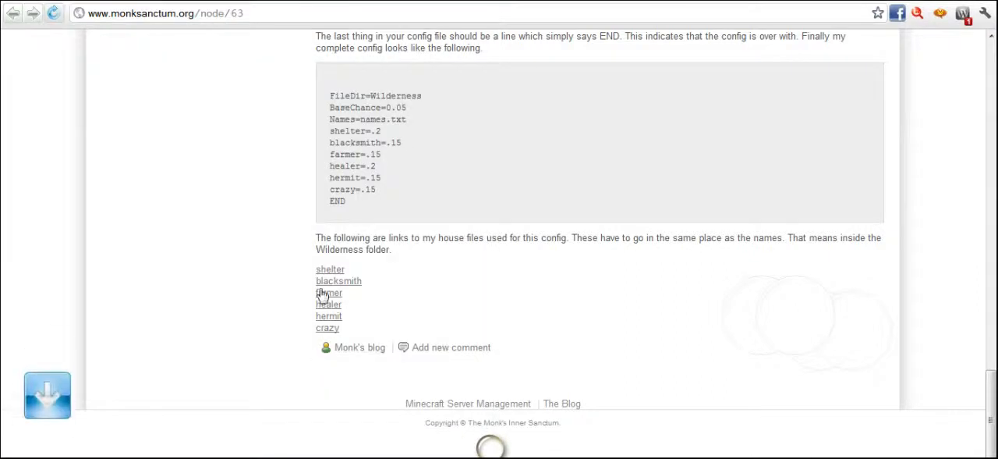
right_click(328, 293)
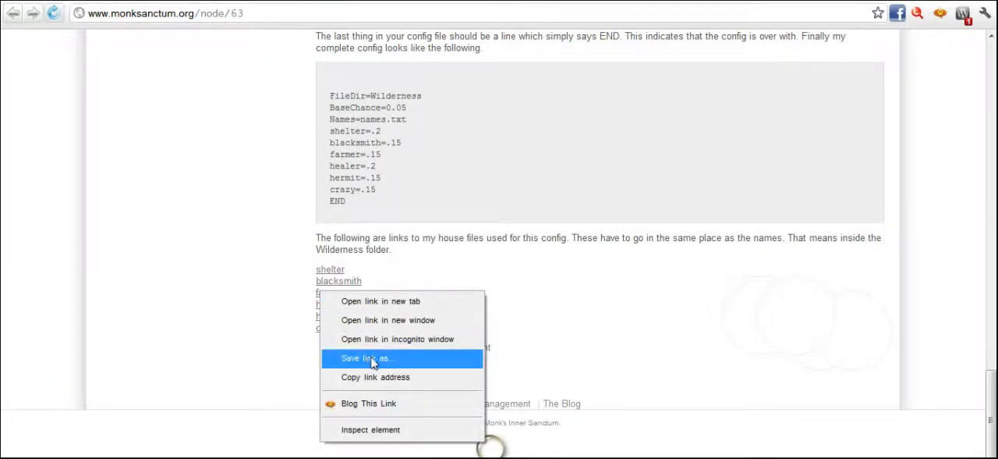
click(366, 358)
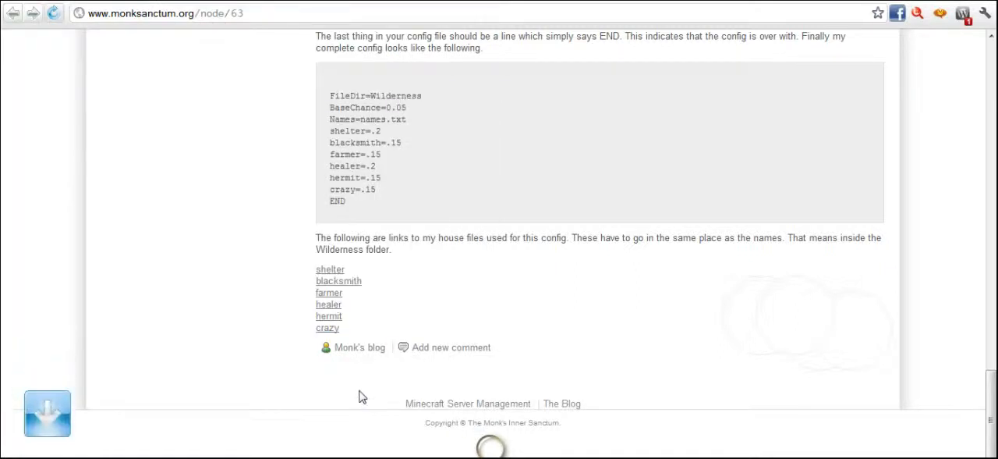
right_click(328, 304)
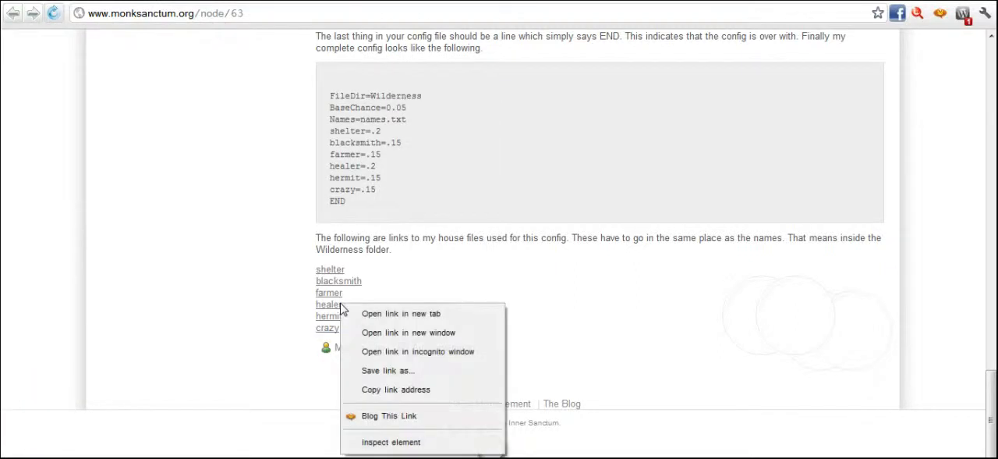
click(387, 369)
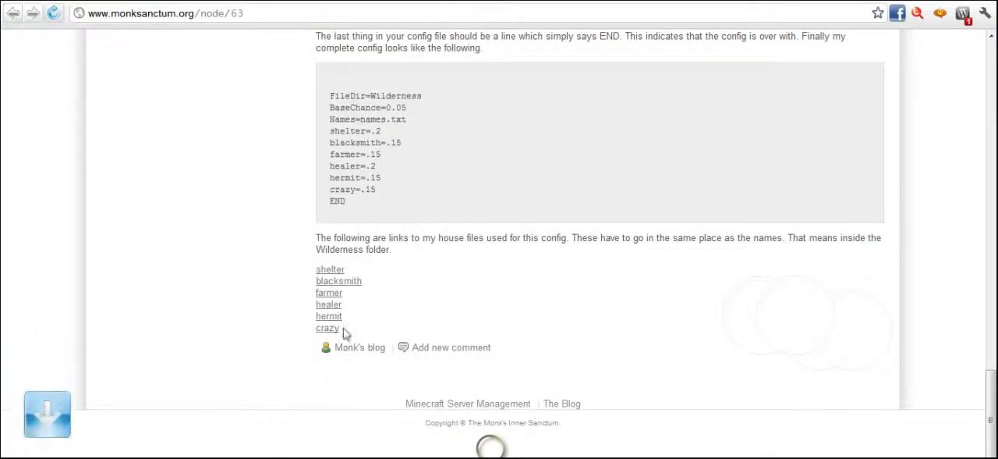
mouse_move(328, 320)
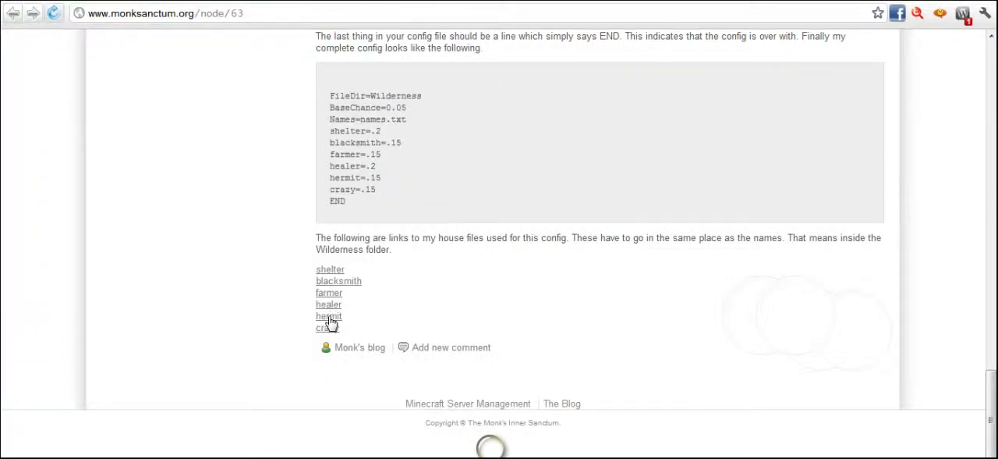
right_click(328, 316)
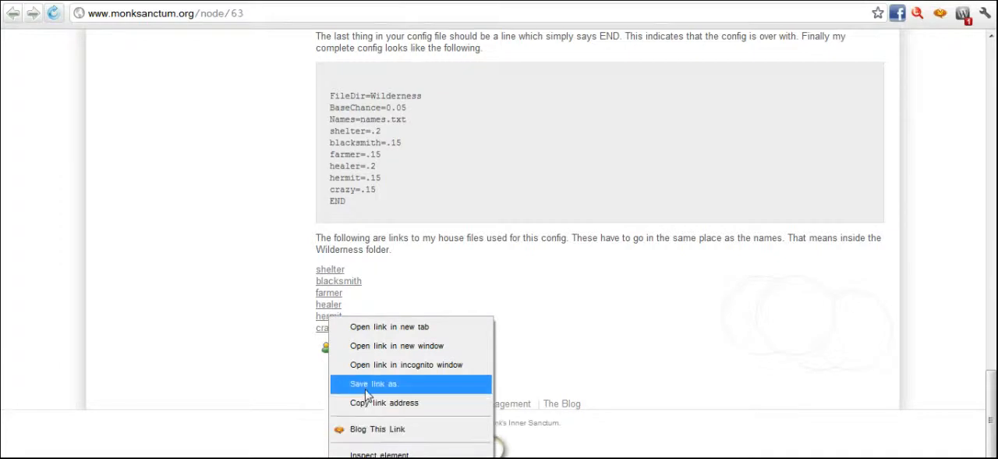
click(374, 383)
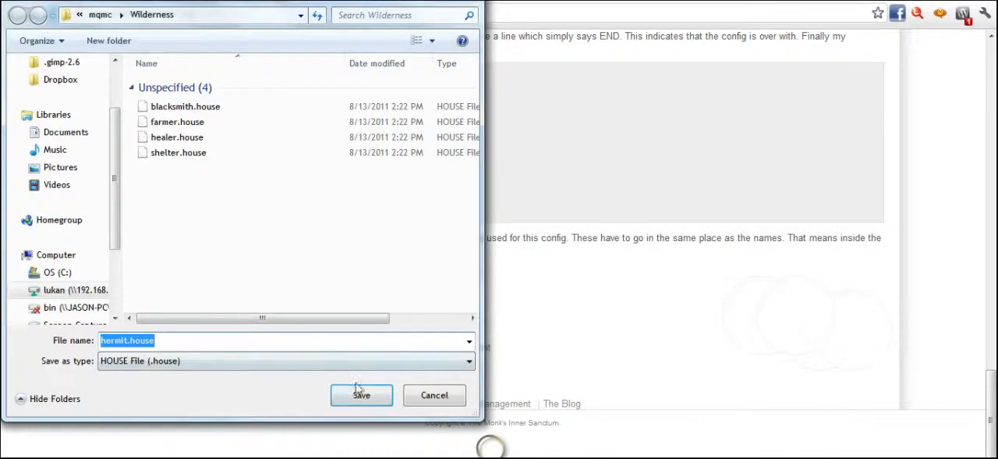
right_click(328, 316)
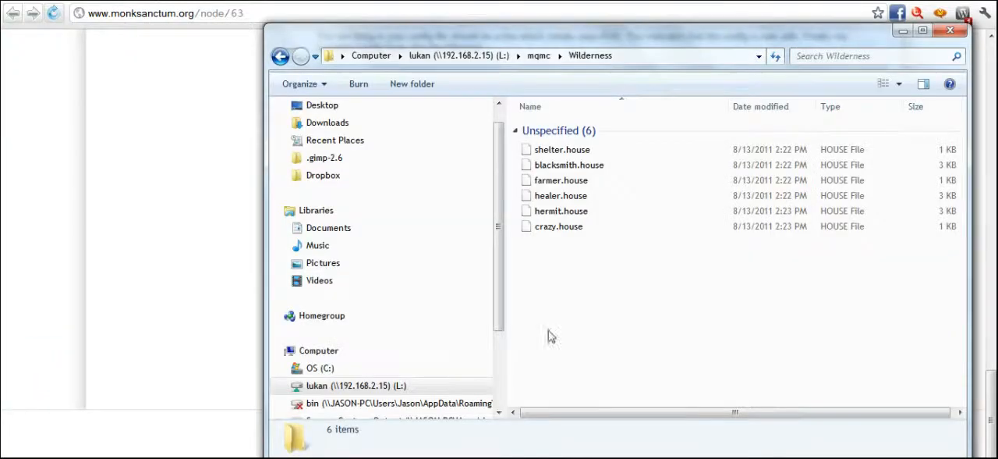
- Open farmer.house in GVIM and scroll through its BLOCKS list and farmer NPC section
click(561, 181)
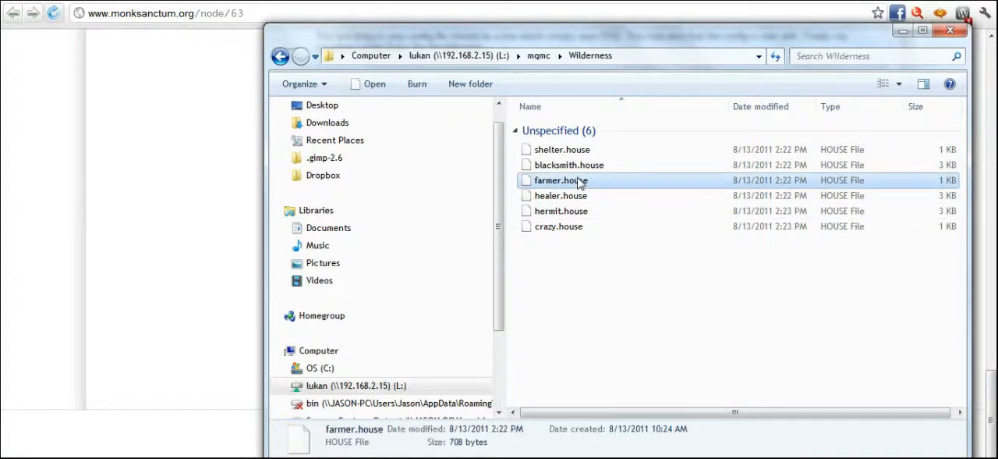
right_click(560, 180)
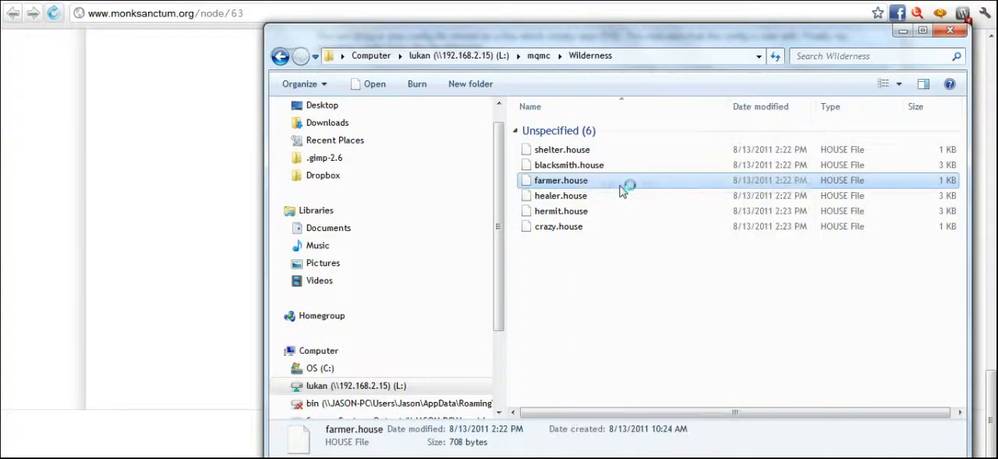
double_click(561, 180)
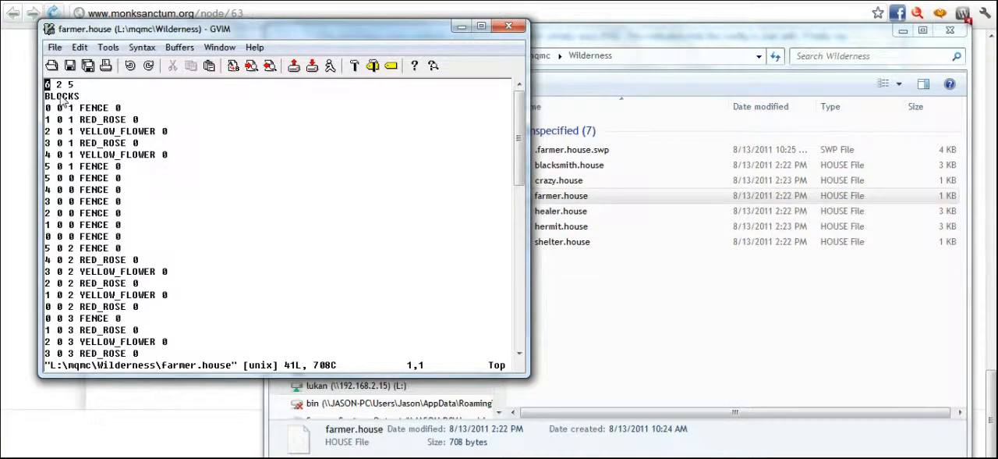
mouse_move(75, 86)
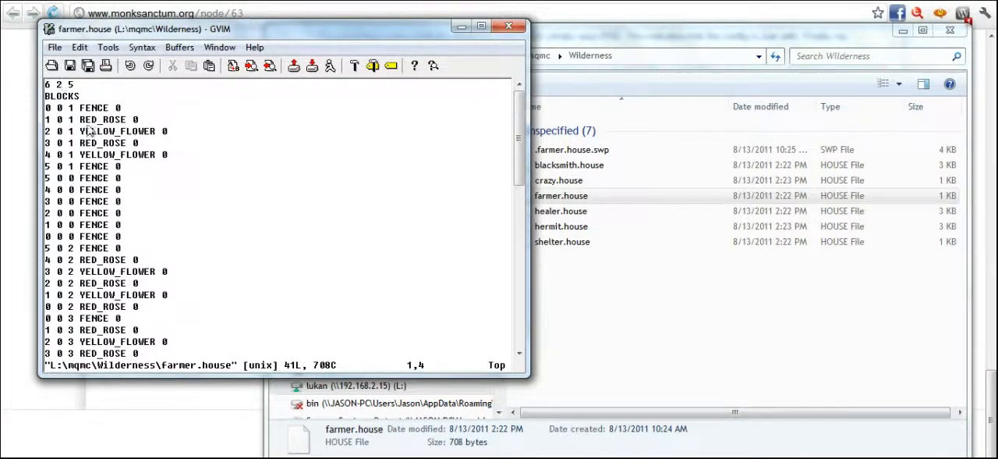
scroll(down, 3)
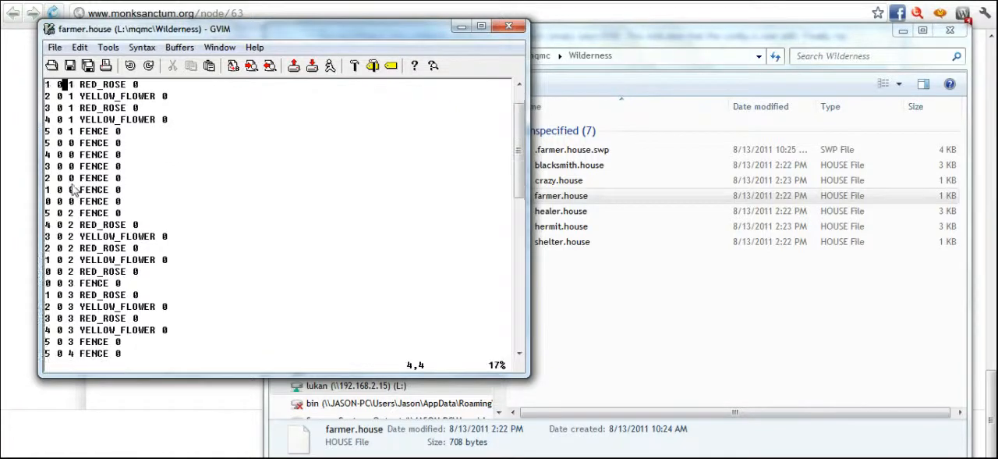
scroll(down, 3)
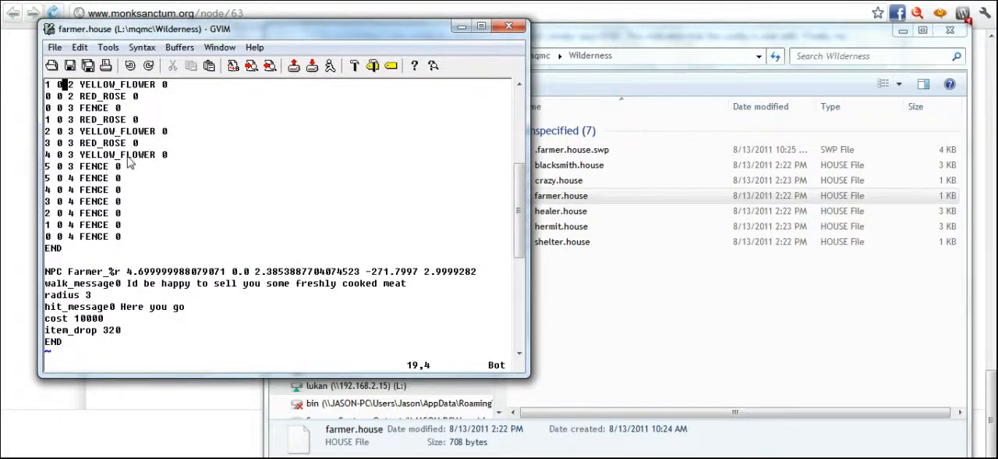
scroll(up, 3)
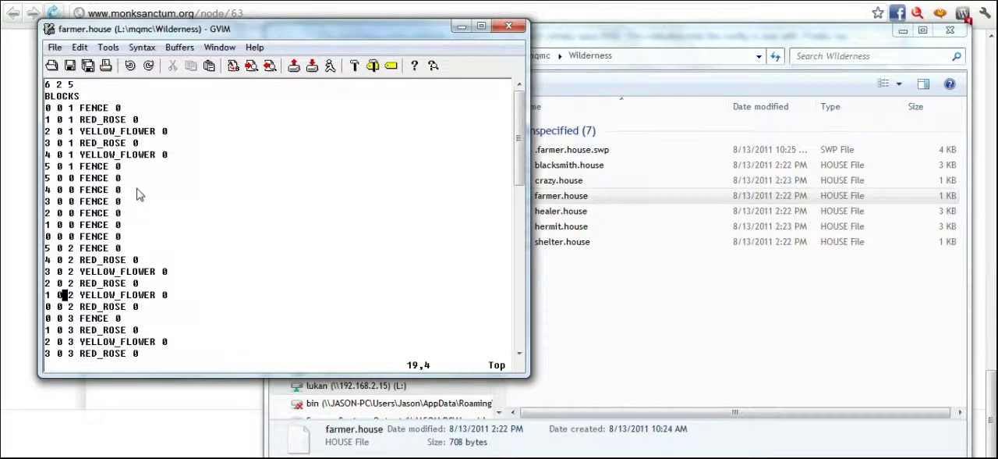
scroll(down, 3)
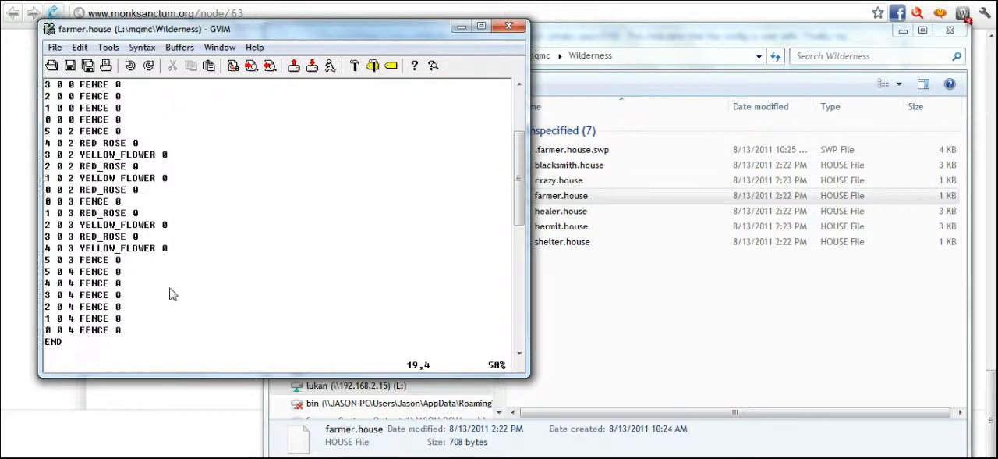
scroll(down, 3)
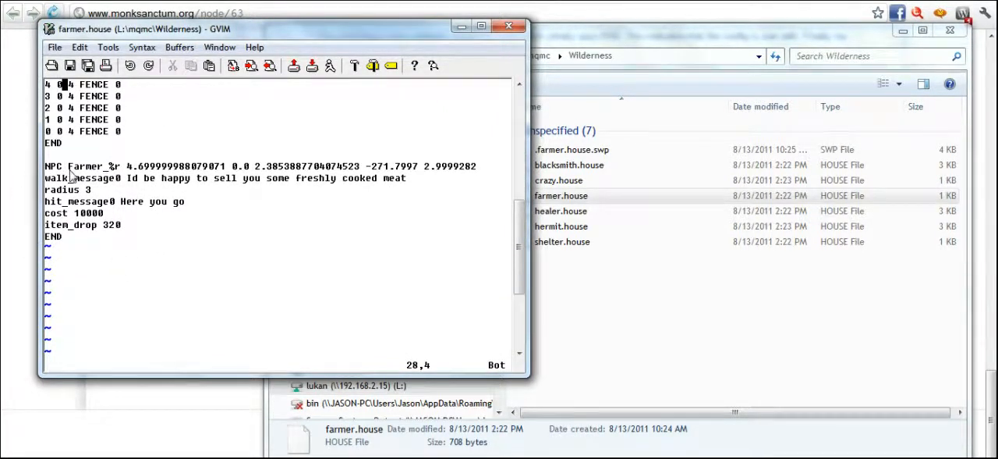
mouse_move(102, 178)
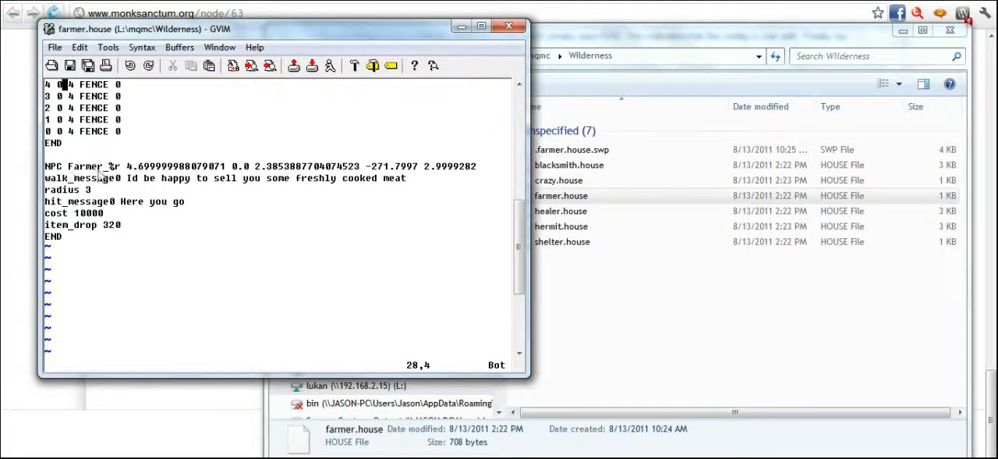
mouse_move(125, 181)
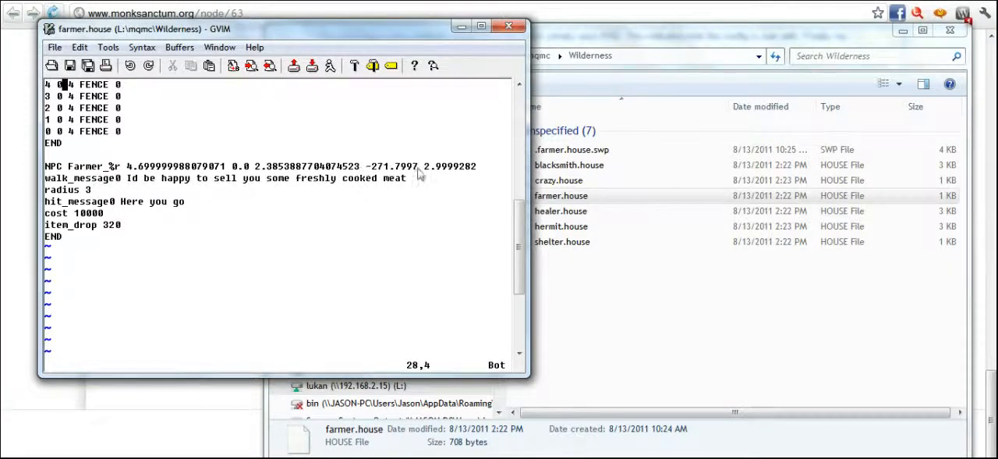
mouse_move(448, 172)
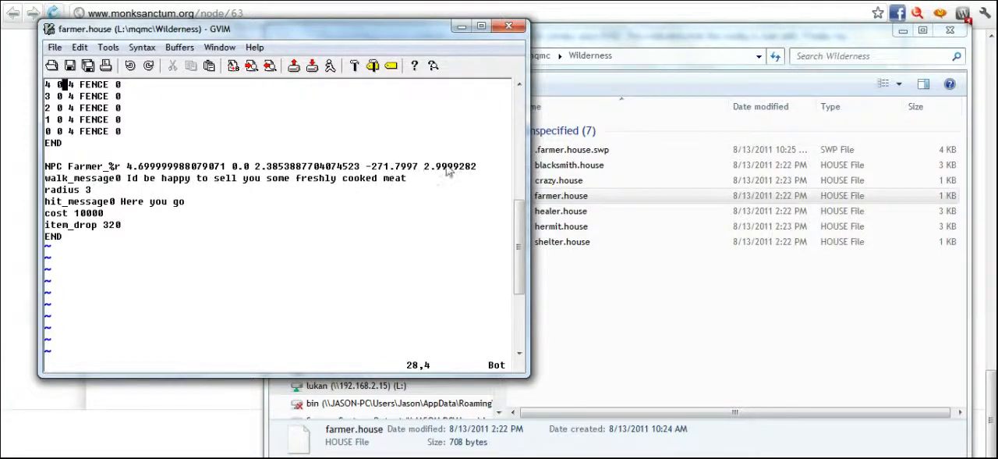
mouse_move(70, 187)
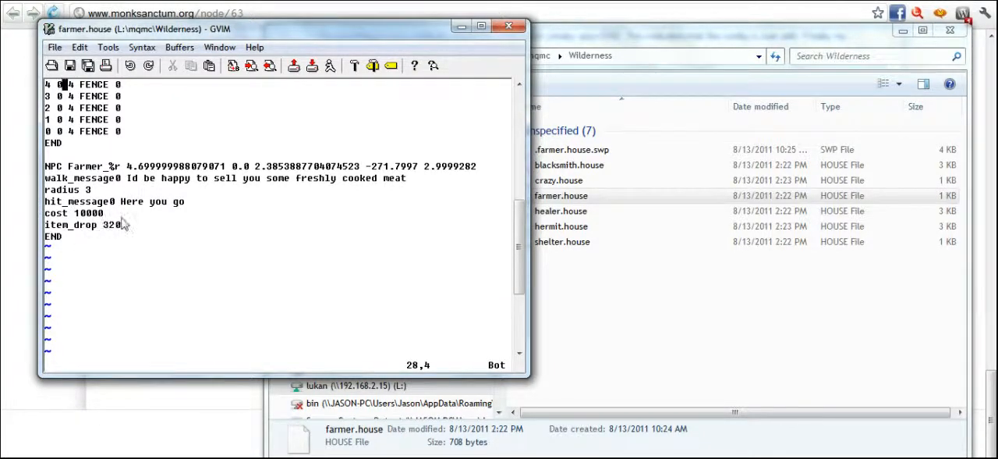
mouse_move(138, 235)
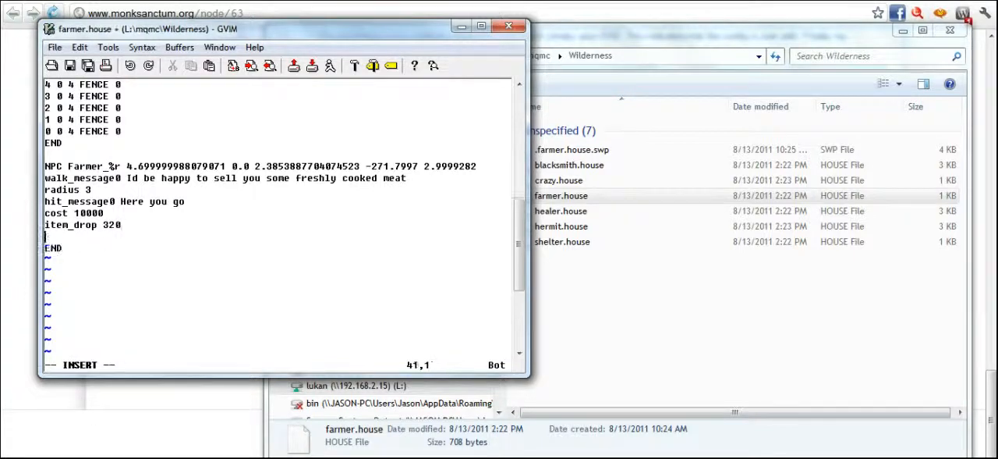
- Type 'wander_radius' on the new line above the farmer NPC's END
text(wander_)
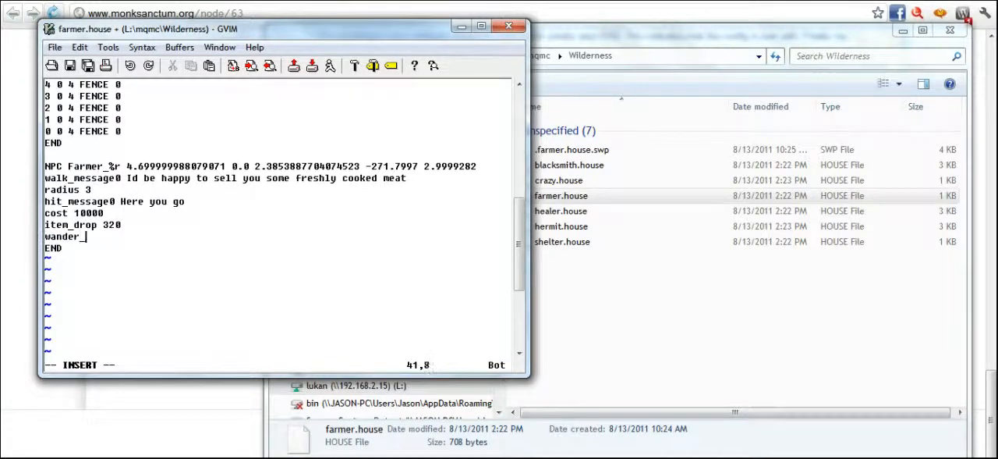
text(radius)
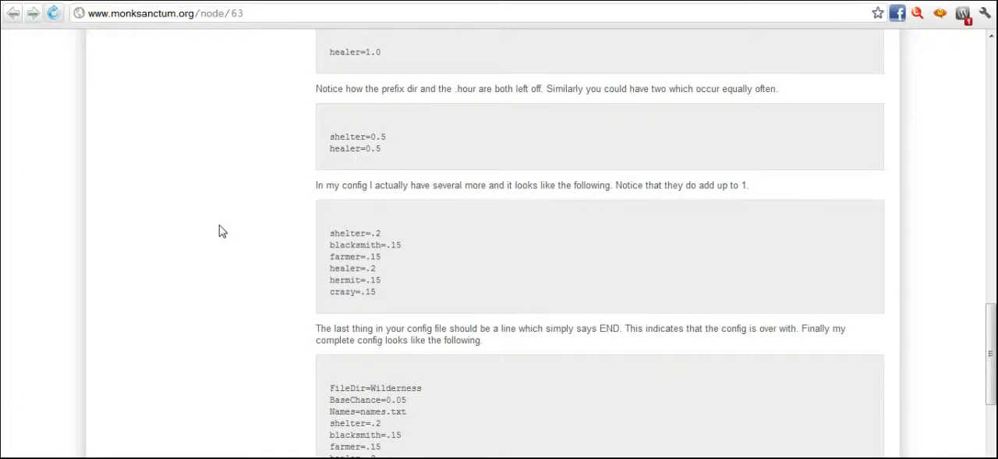
- Search the article for 'name' and advance to match 5 of 19, the Names parameter
scroll(down, 3)
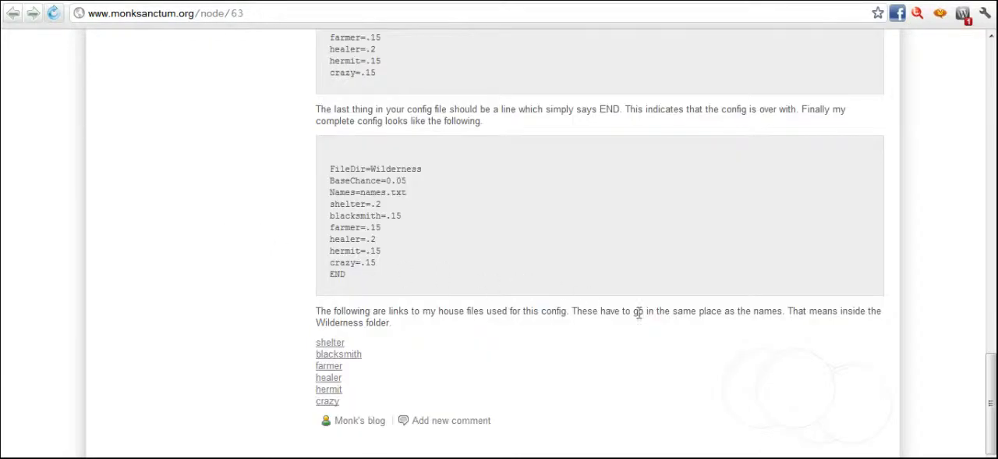
mouse_move(298, 324)
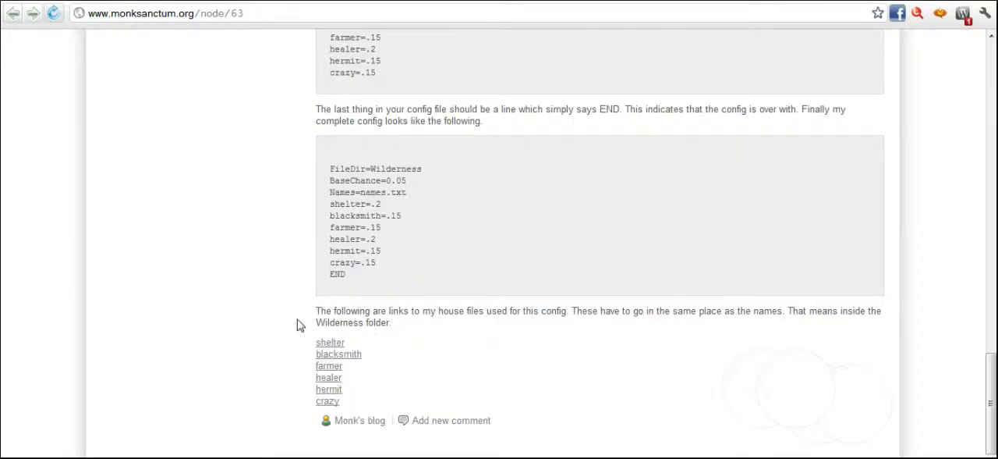
scroll(up, 3)
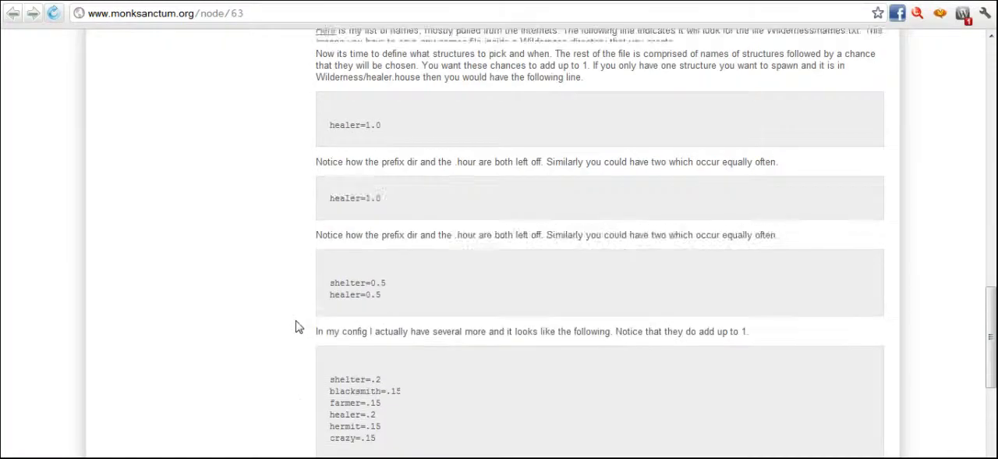
scroll(up, 3)
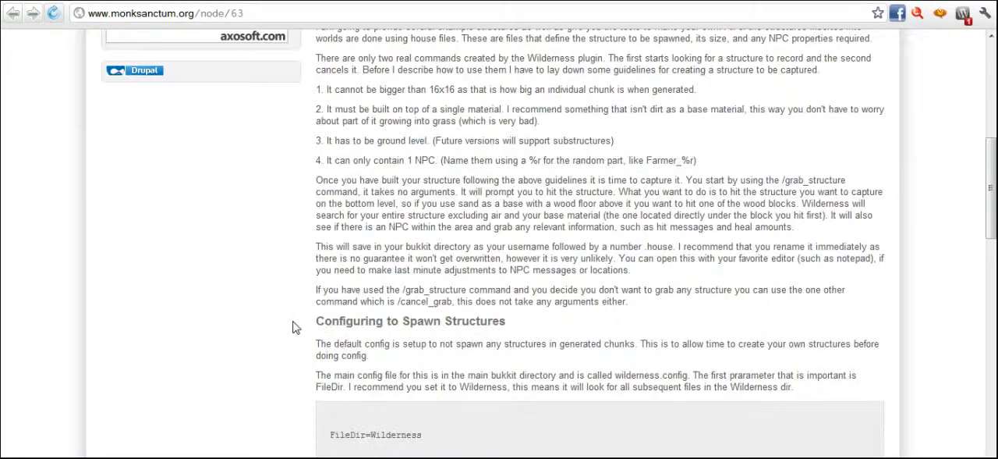
scroll(up, 3)
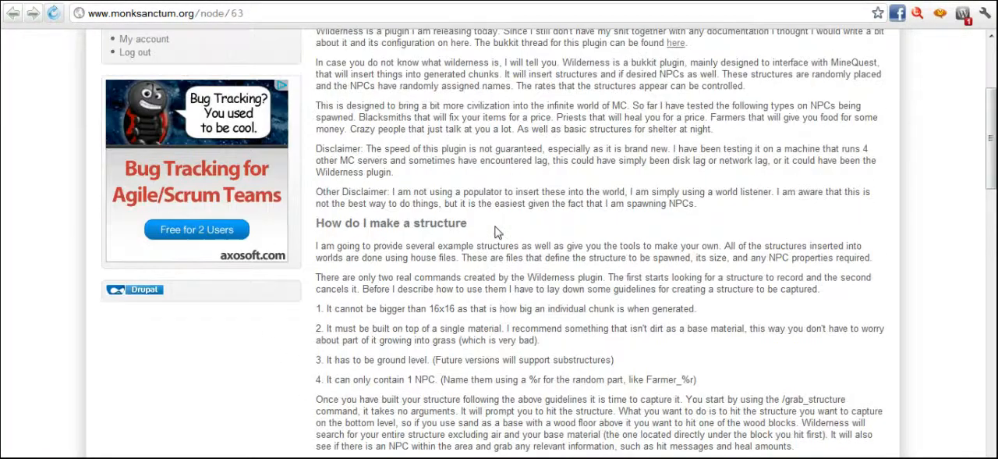
scroll(up, 3)
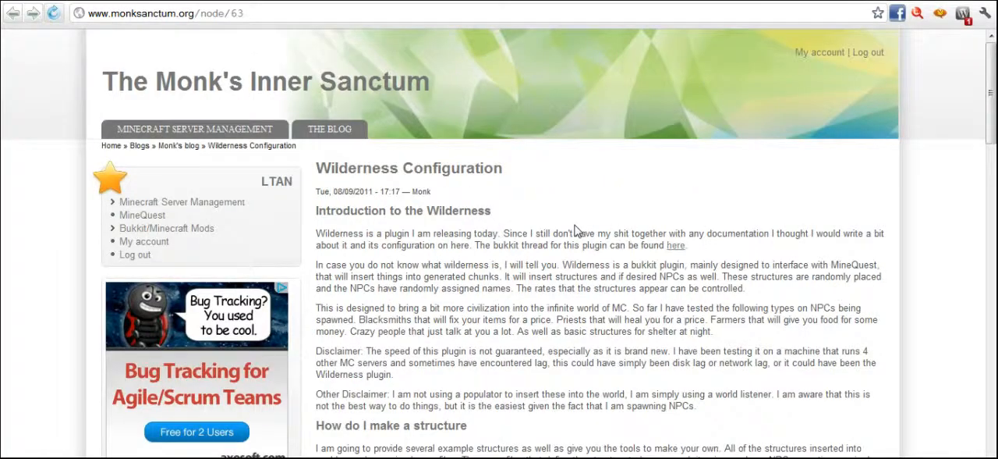
mouse_move(458, 376)
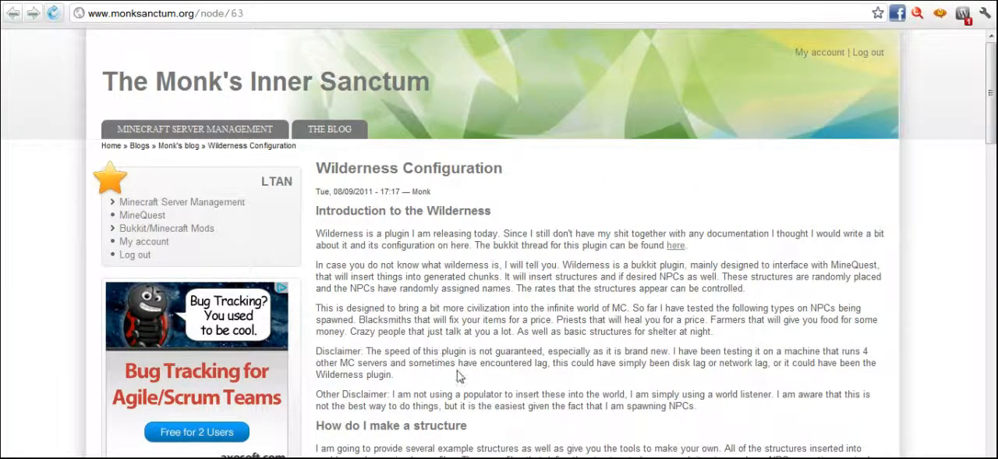
mouse_move(530, 343)
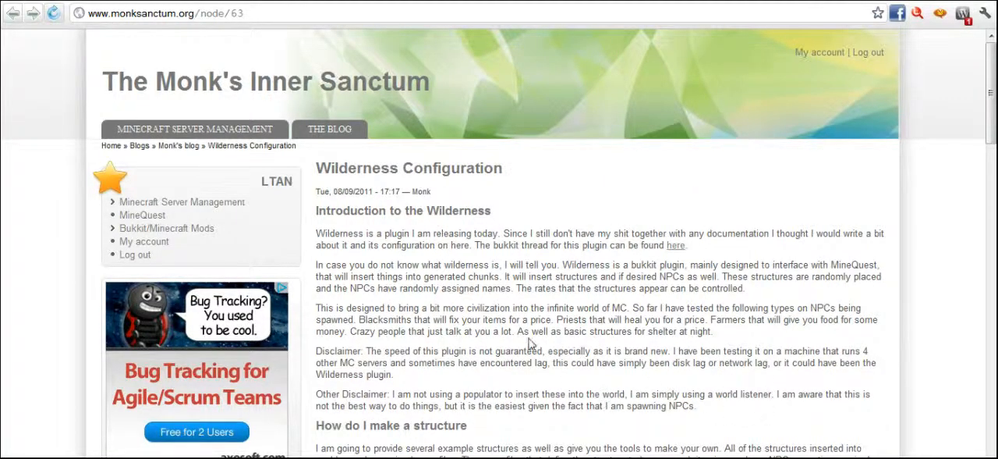
mouse_move(612, 307)
text(name)
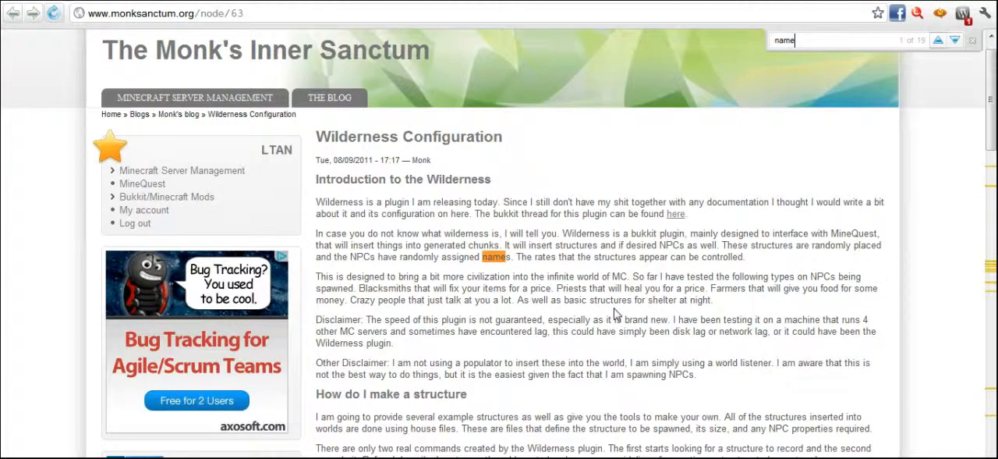
mouse_move(942, 82)
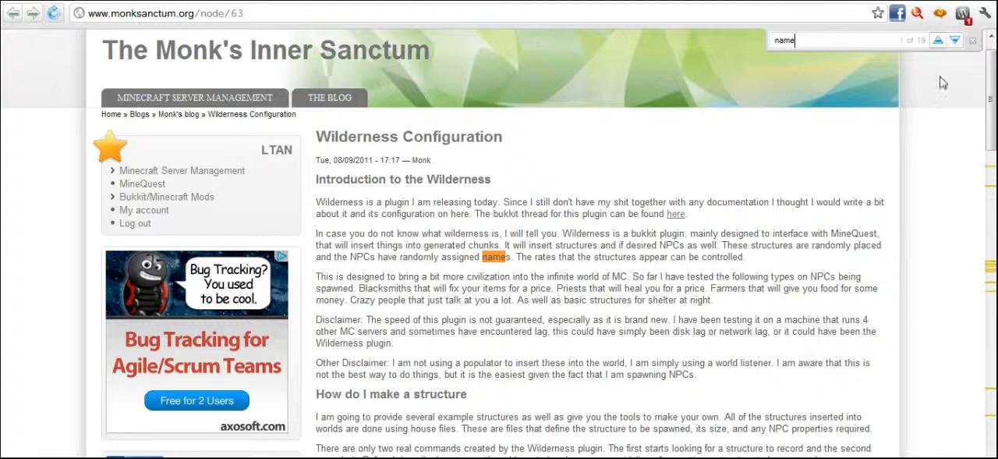
click(954, 40)
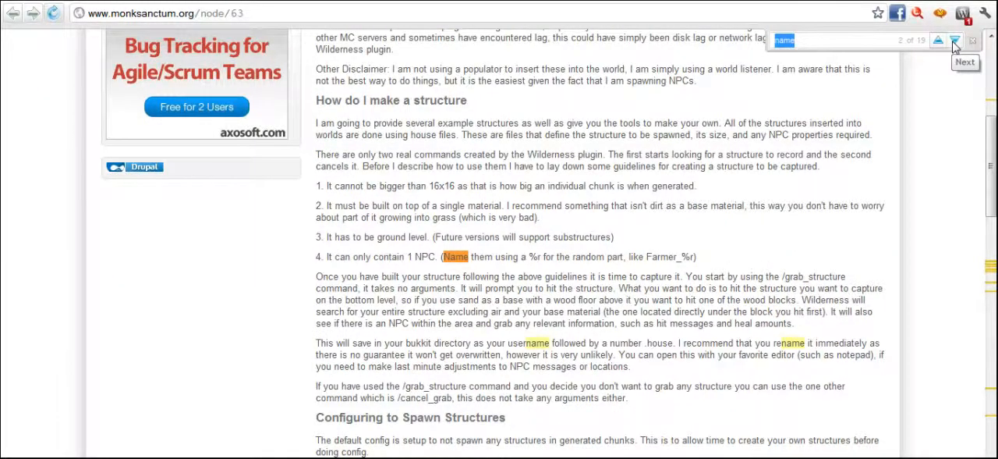
click(956, 39)
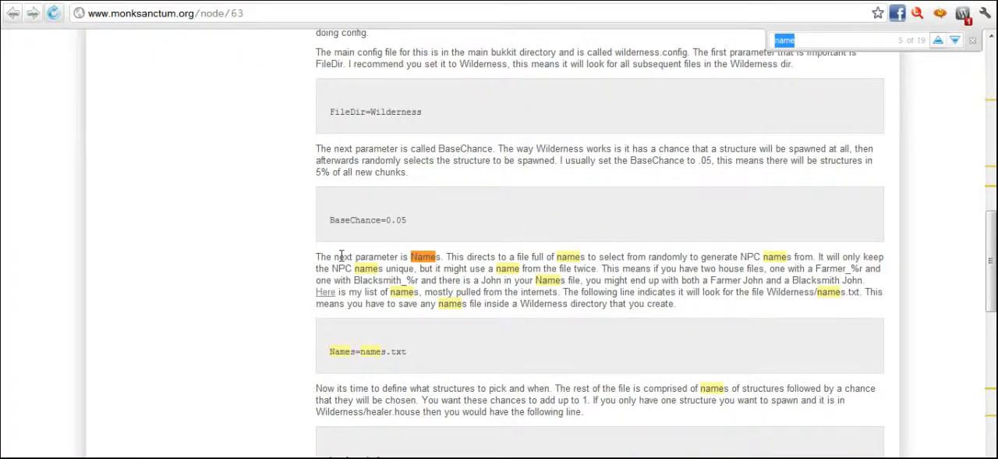
- Save the 'Here' NPC names link as names.txt in the mqmc/Wilderness folder
click(325, 291)
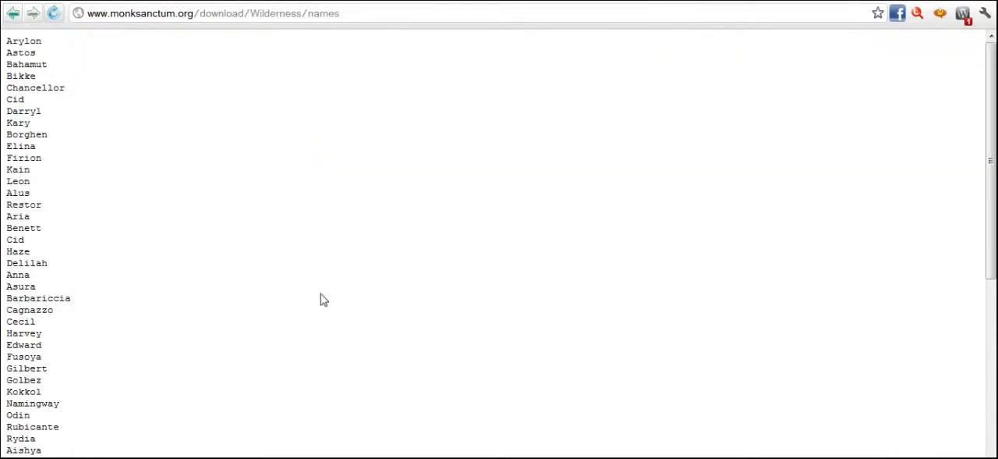
click(13, 13)
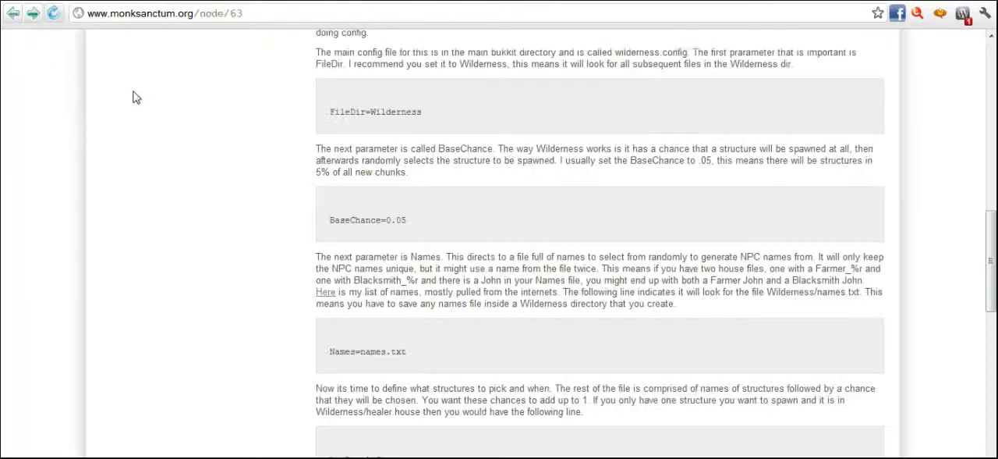
right_click(325, 292)
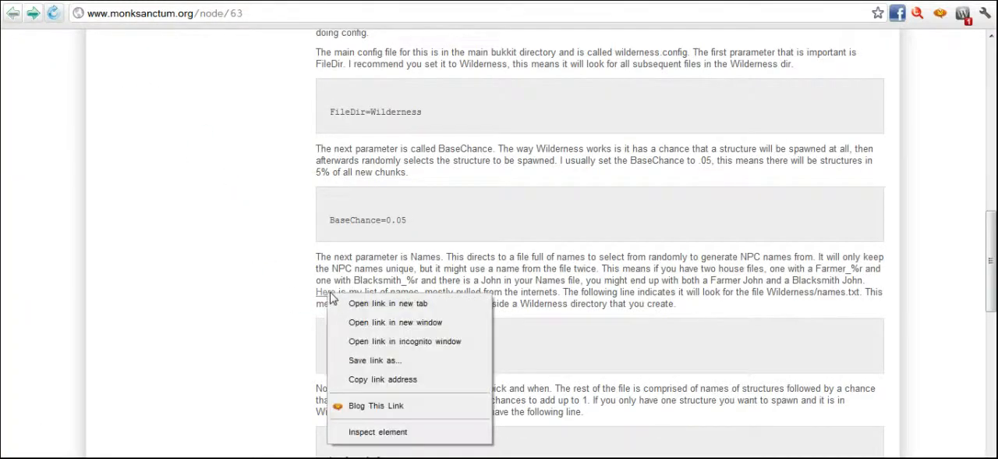
click(376, 359)
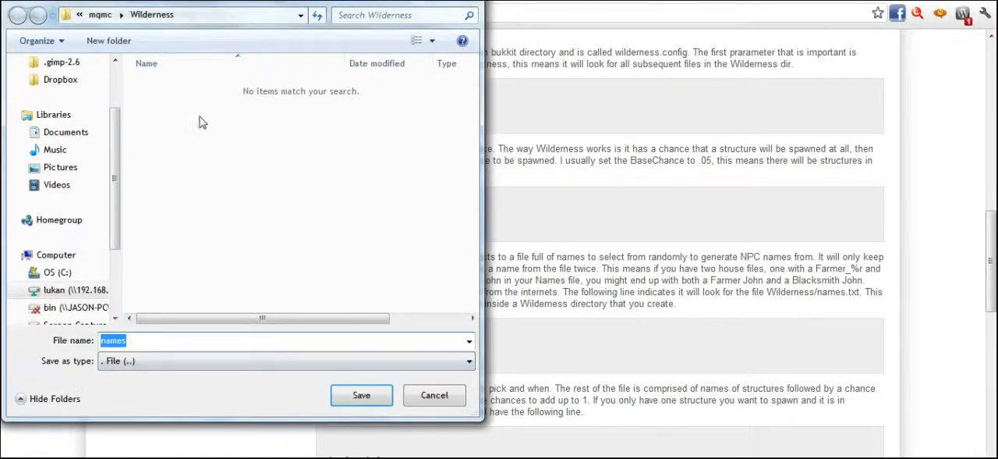
click(158, 341)
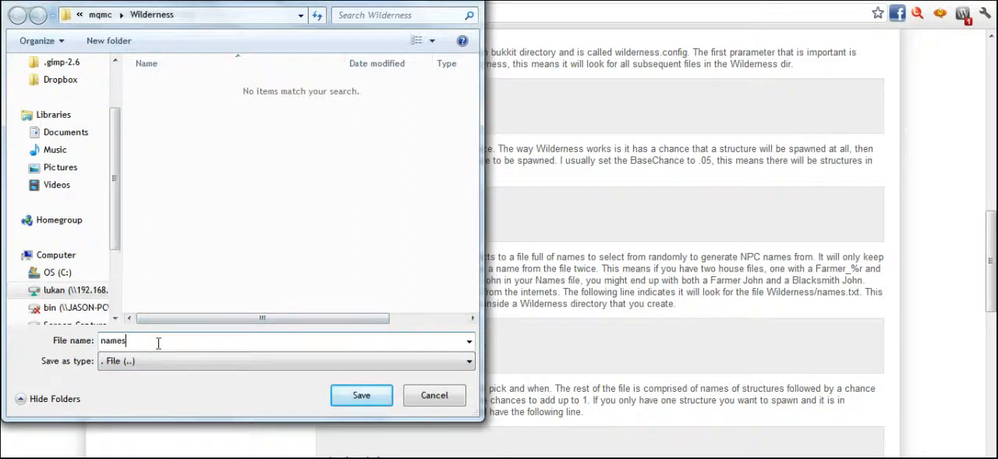
text(.tx)
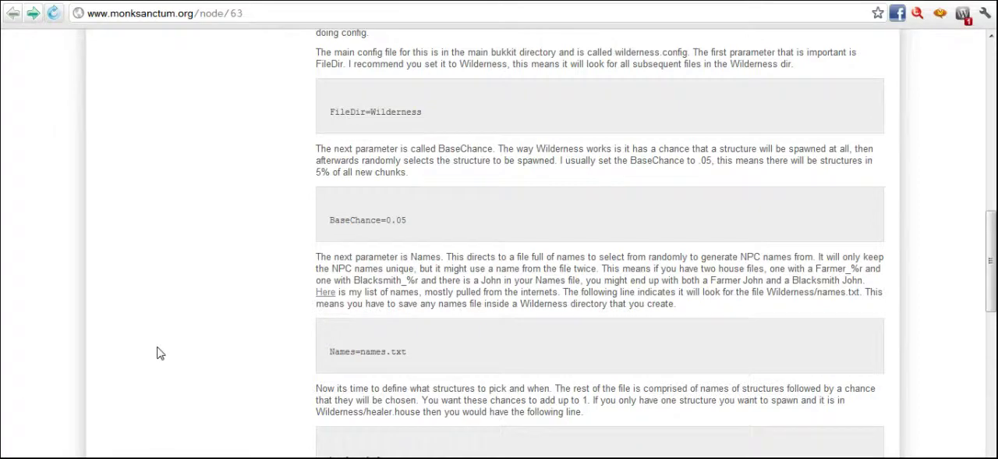
mouse_move(172, 5)
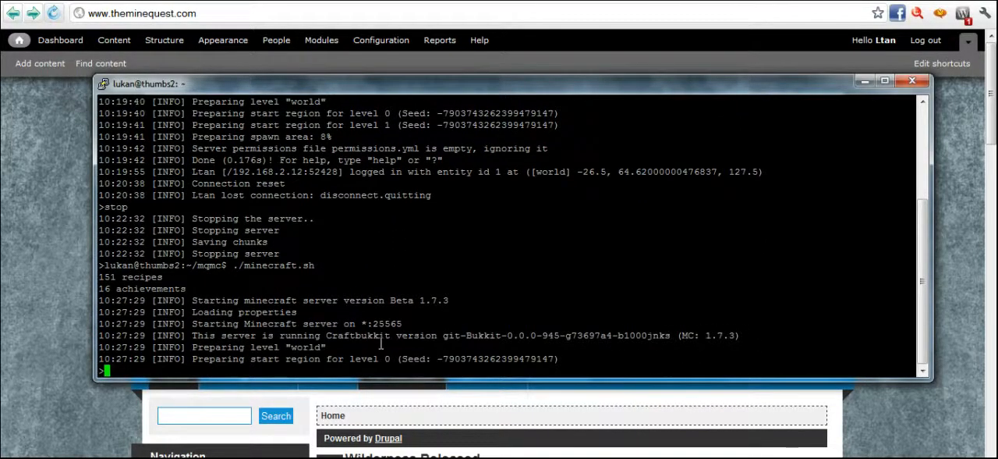
- Review the startup log's MineQuest database query error and begin typing 'stop'
scroll(down, 3)
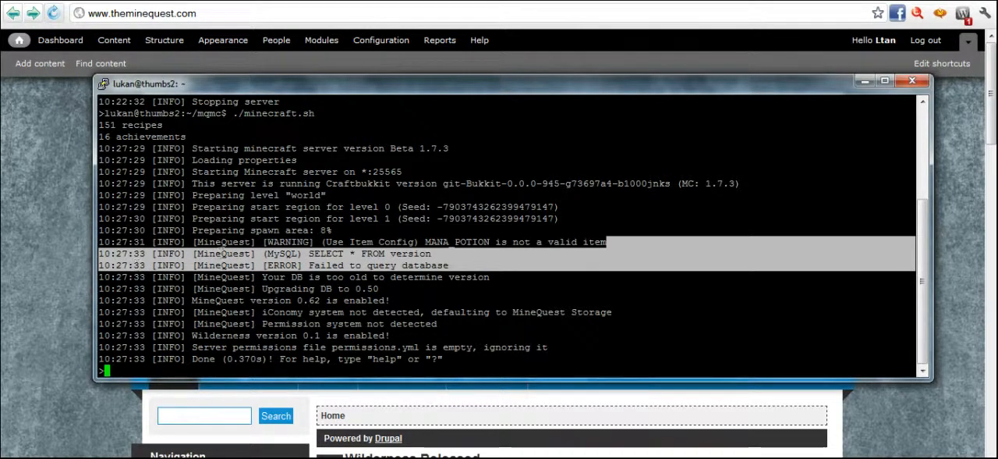
text(sto)
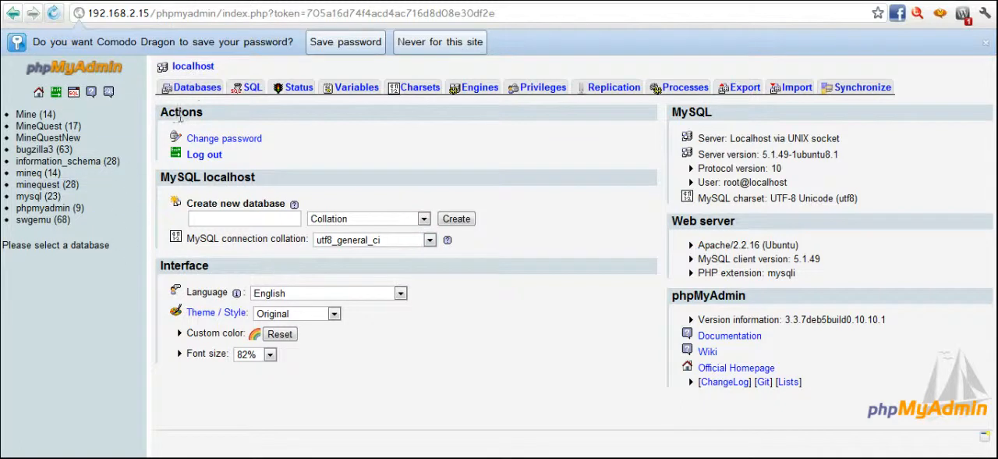
- List the phpMyAdmin databases to reach MineQuestNew's tables, and start a cd in PuTTY
click(197, 86)
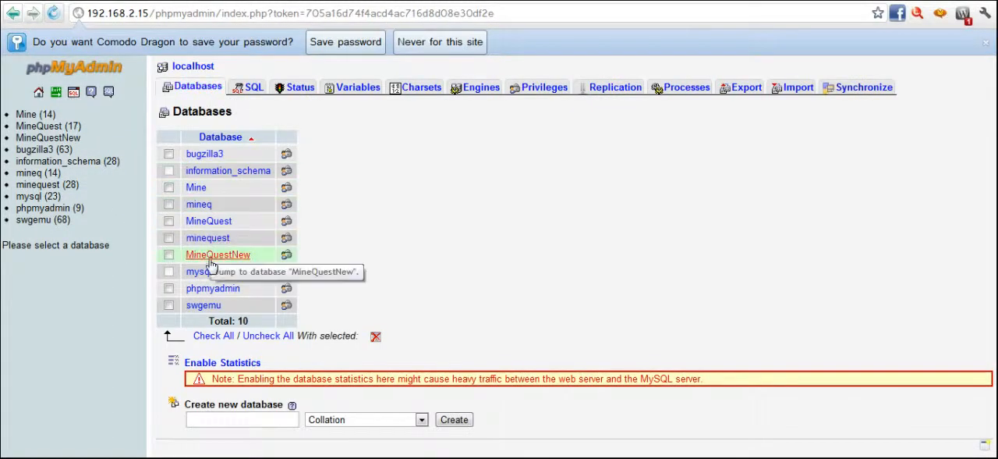
mouse_move(39, 195)
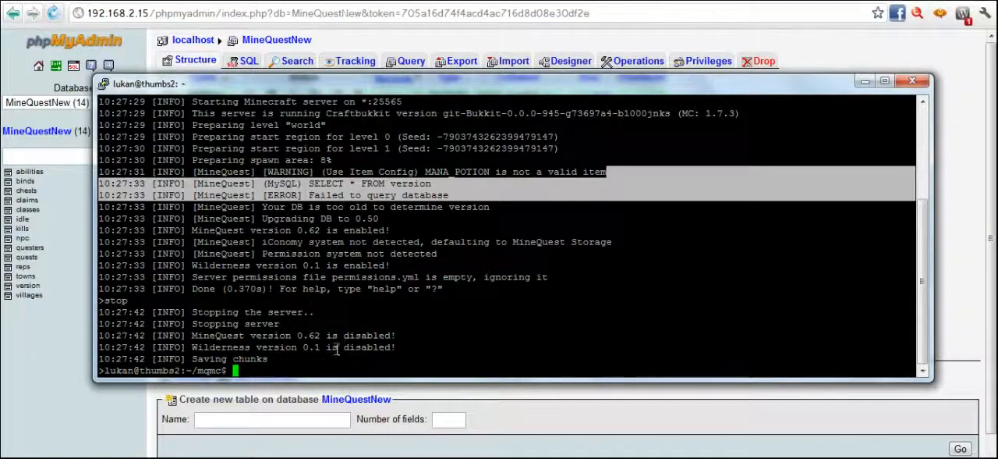
text(cd MineQuest/)
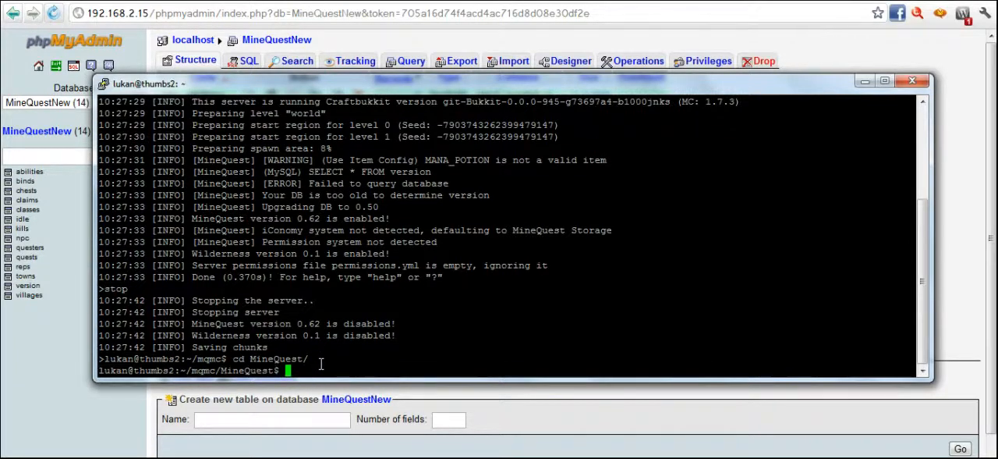
- View main.properties in vi, confirm db is MineQuestNew, and quit unchanged with :q!
text(vi)
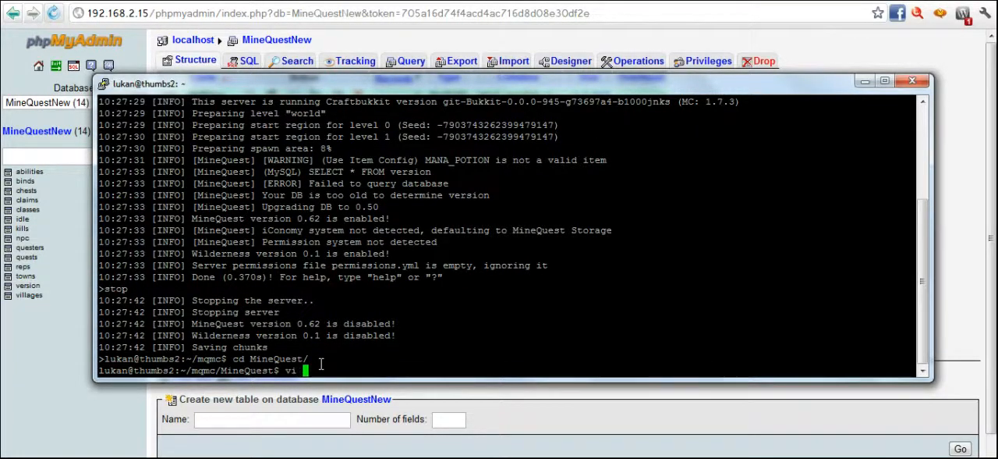
text(main.properties)
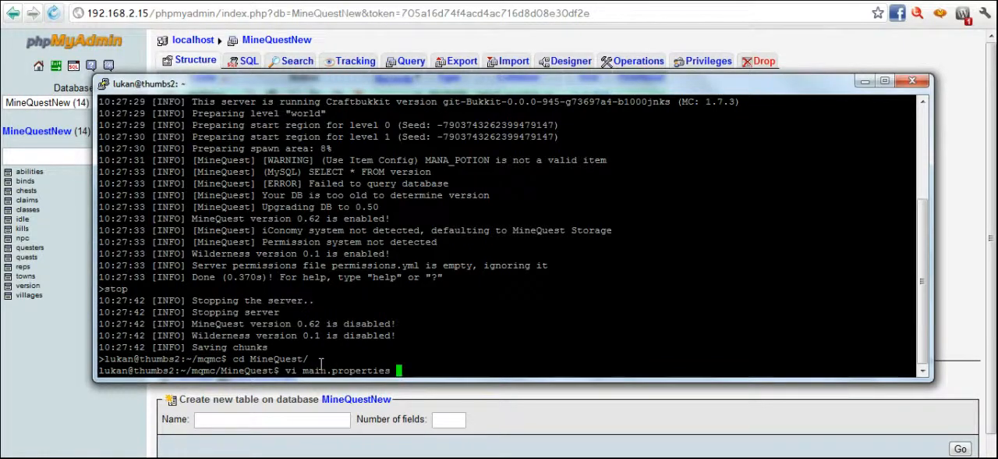
key(Return)
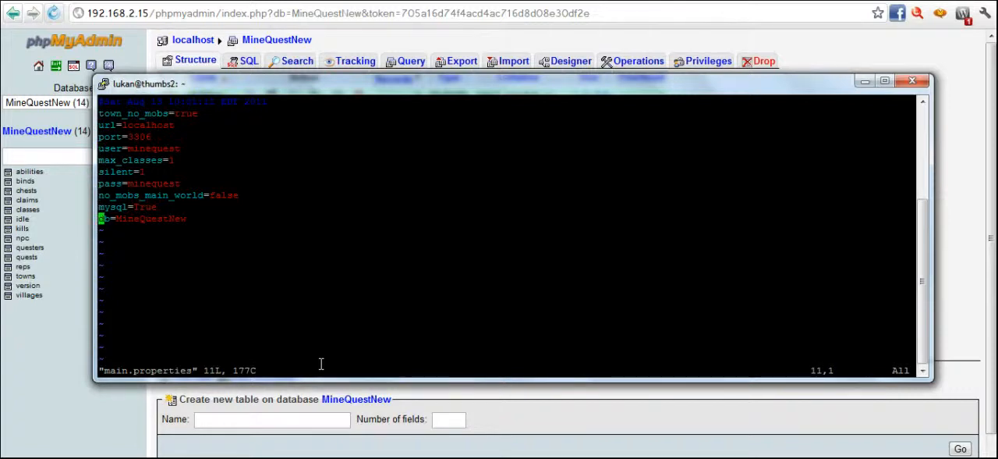
text(:q!)
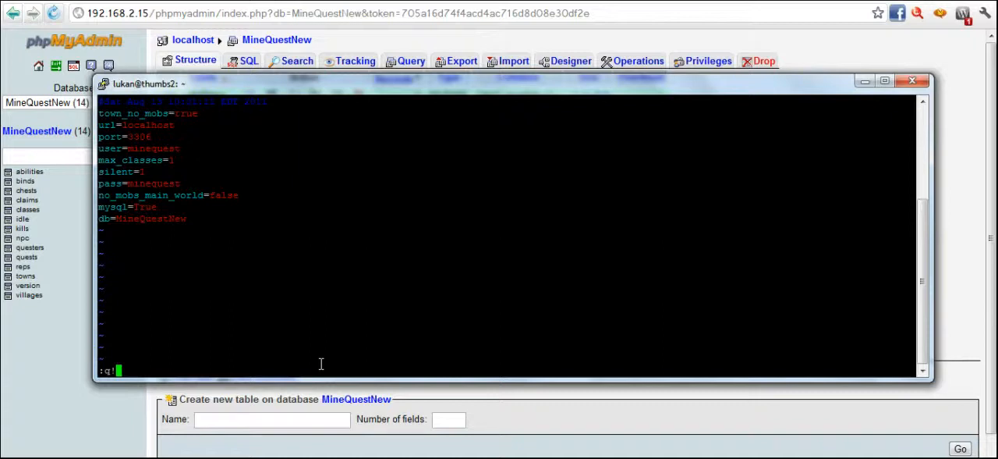
key(Return)
text(vi main.properties)
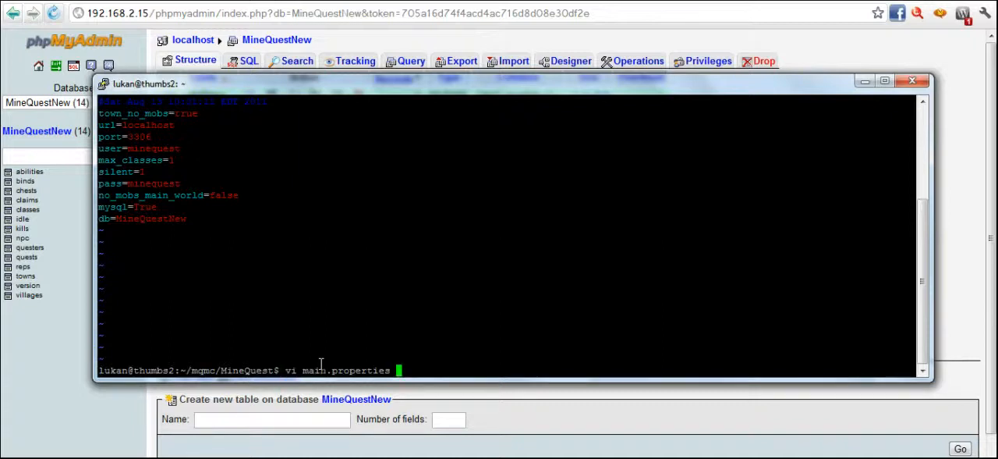
- Rerun ./minecraft.sh from the mqmc folder after it fails inside MineQuest
key(Return)
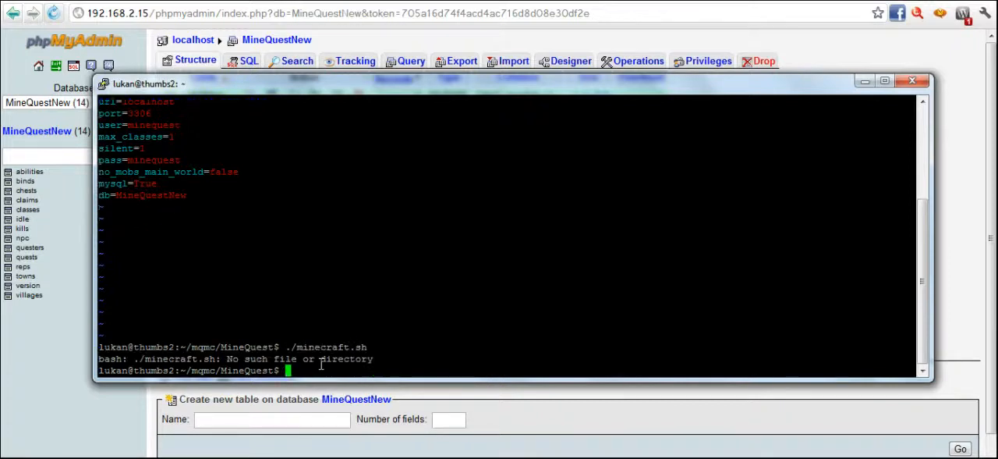
text(cd ..)
text(./minecraft.sh)
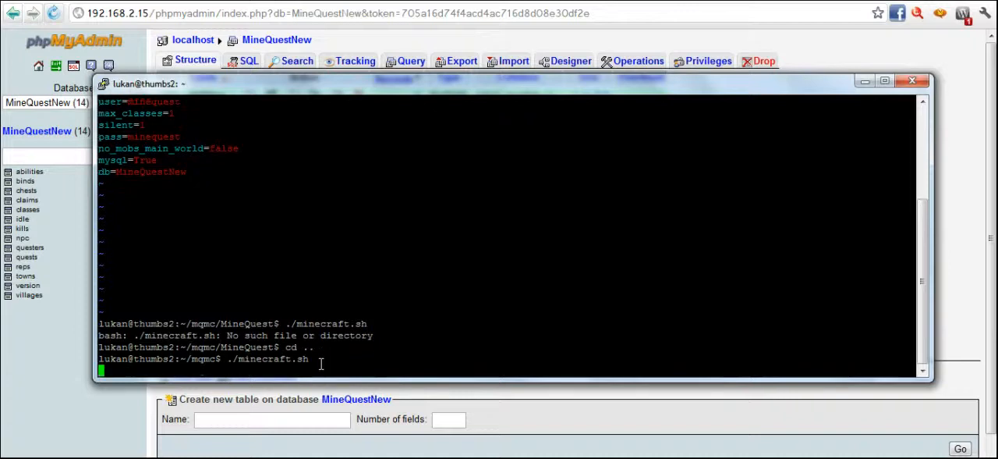
key(Return)
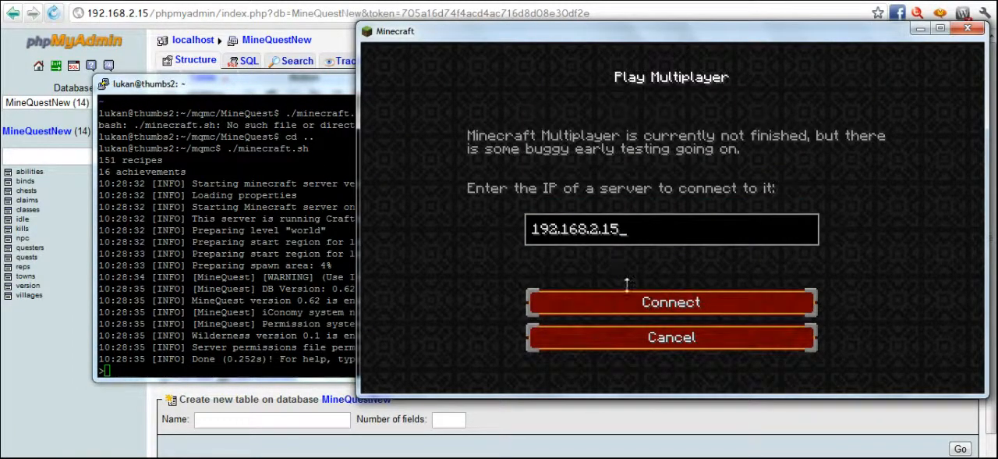
- Join 192.168.2.15 as Ltan and send /mqt, which reports 'You are not in a town'
click(671, 302)
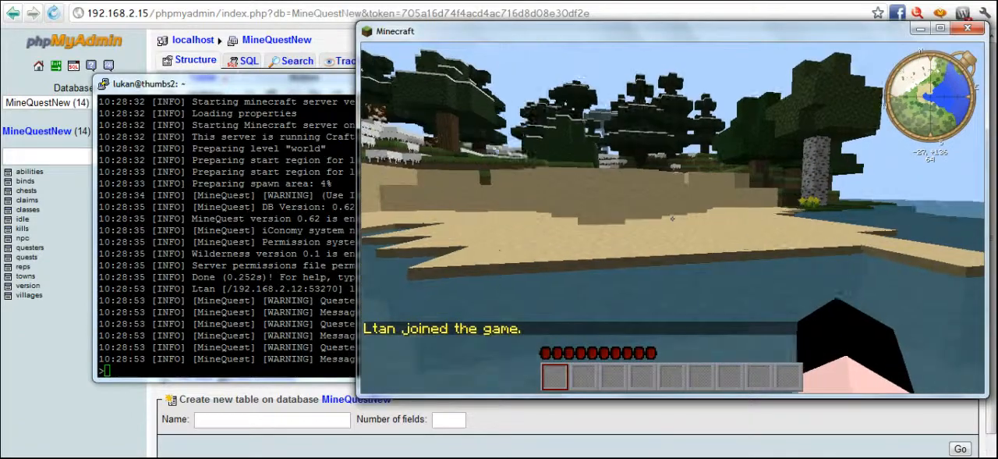
mouse_move(671, 219)
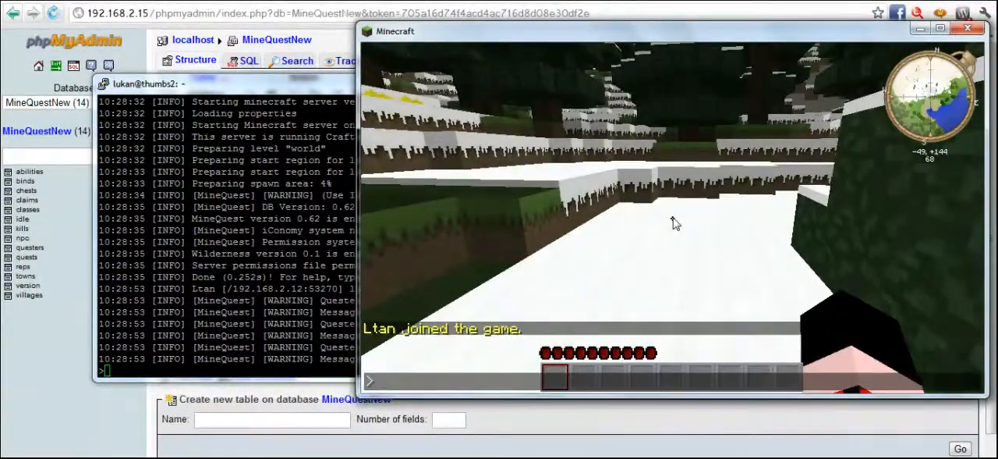
text(/mqto)
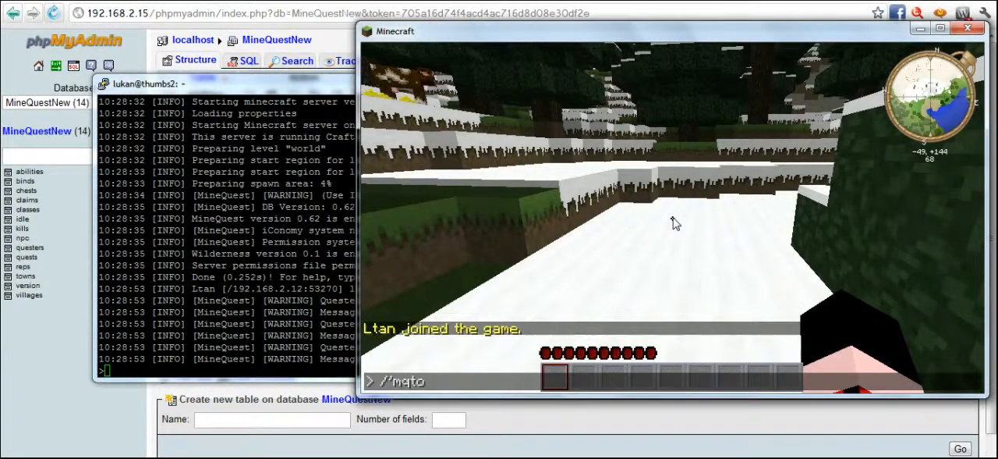
key(BackSpace)
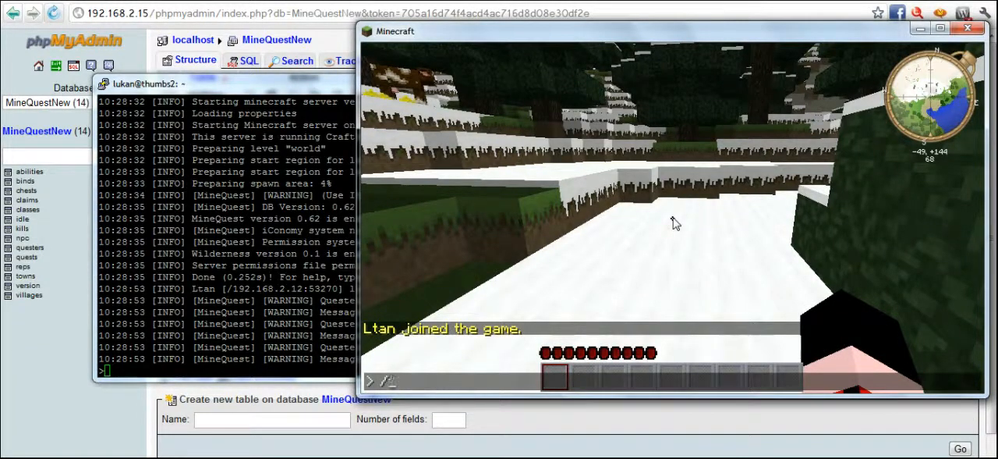
text(/mqt)
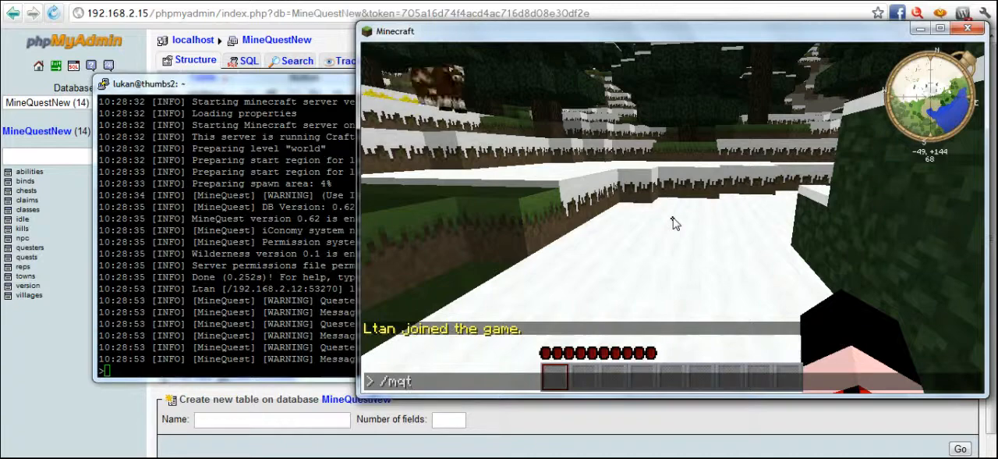
key(Return)
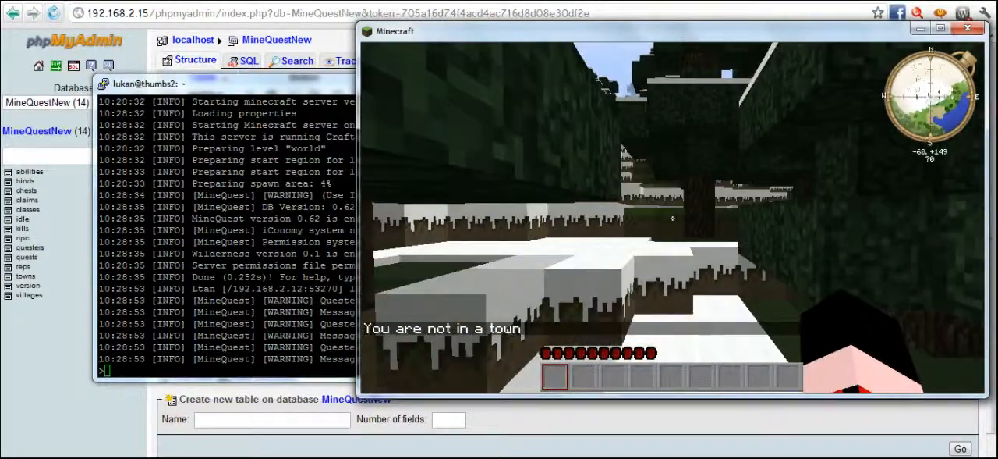
mouse_move(671, 219)
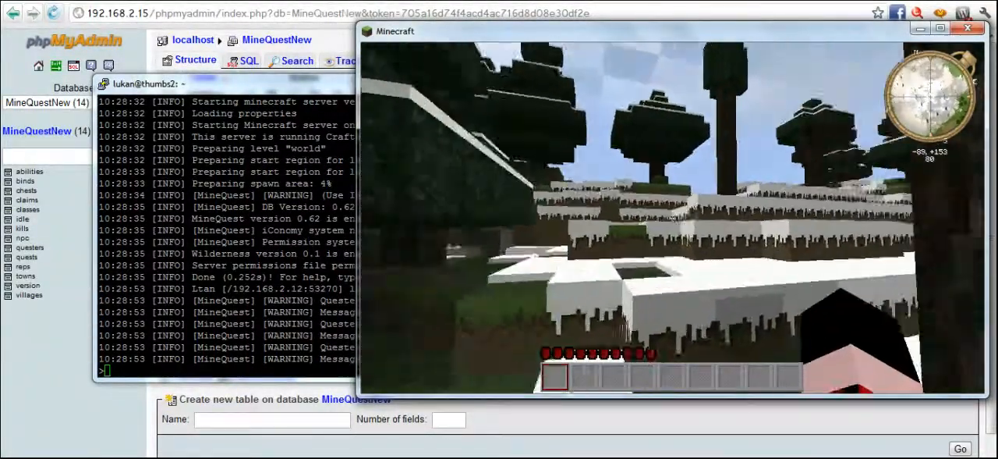
mouse_move(671, 218)
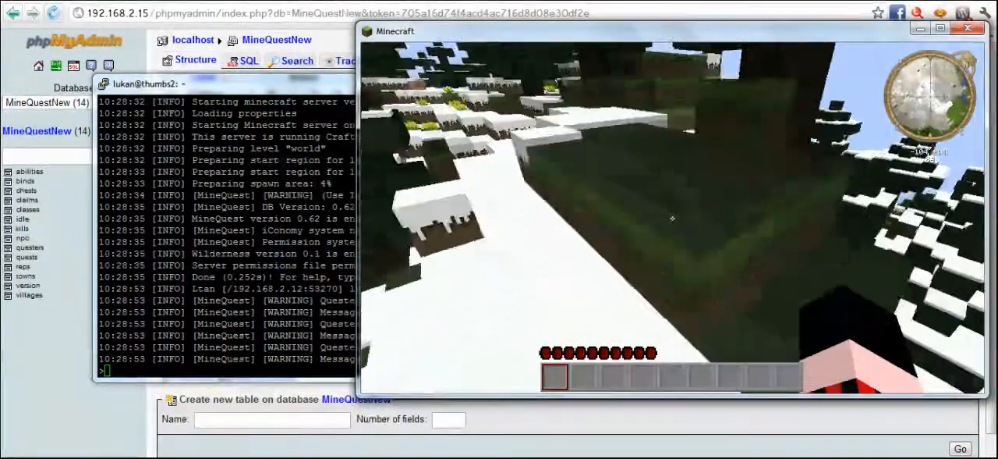
mouse_move(671, 219)
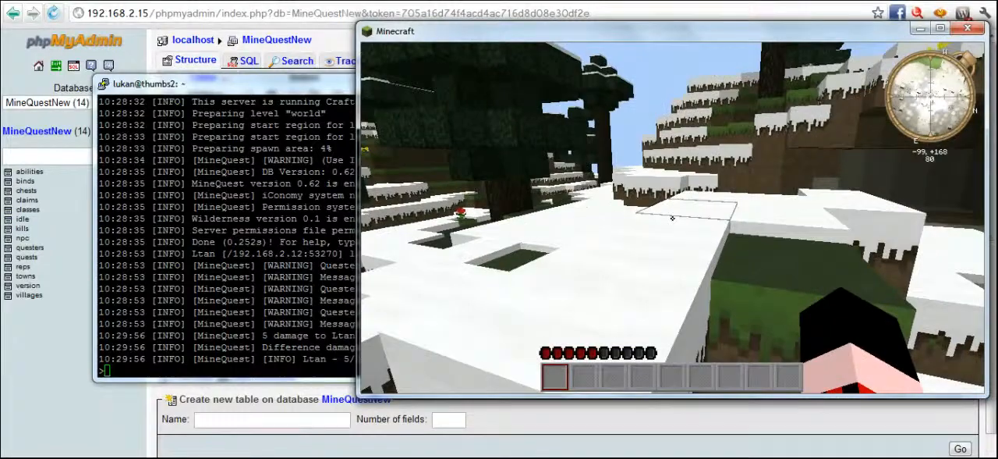
mouse_move(673, 218)
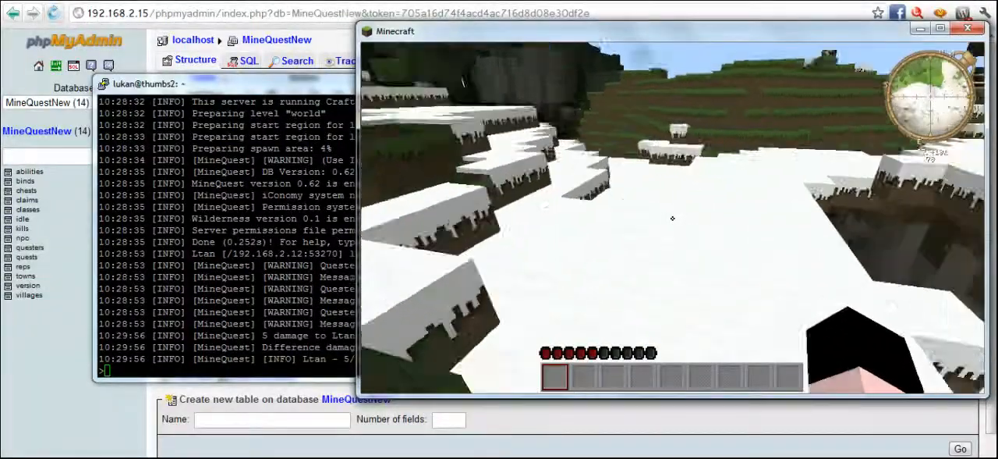
mouse_move(672, 218)
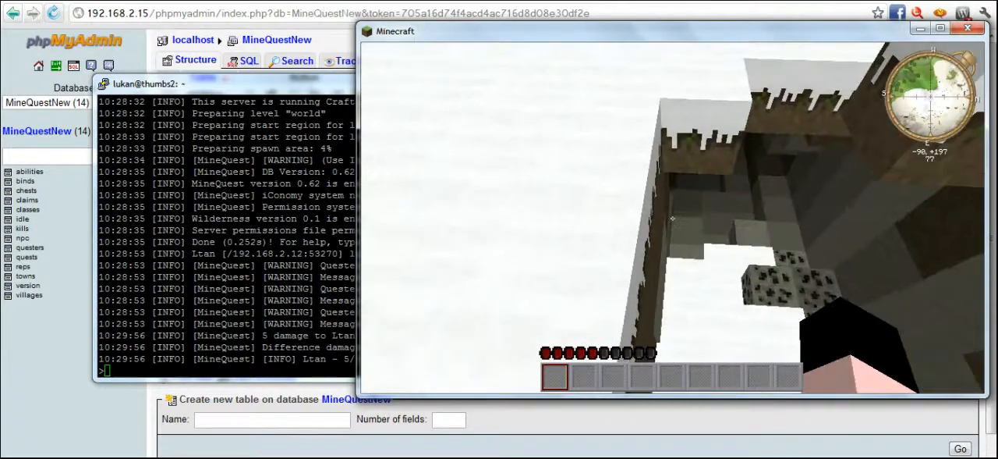
mouse_move(673, 219)
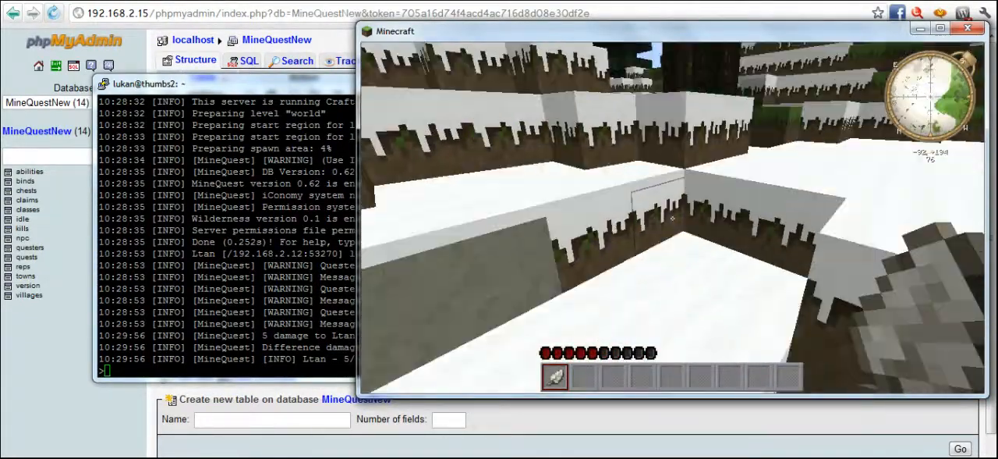
mouse_move(663, 219)
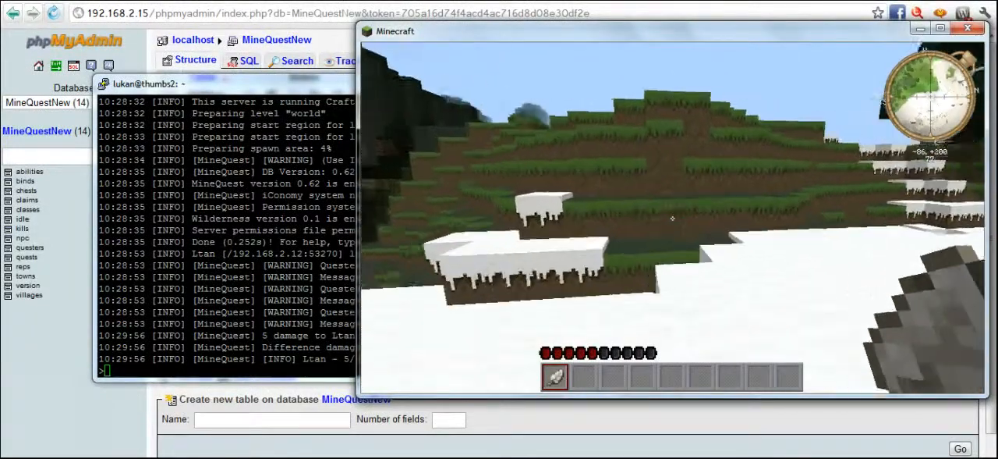
mouse_move(672, 218)
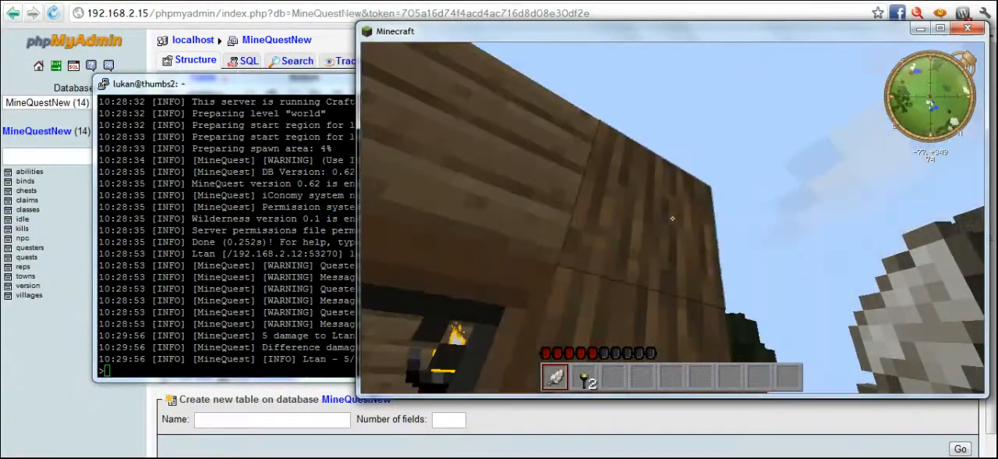
mouse_move(672, 218)
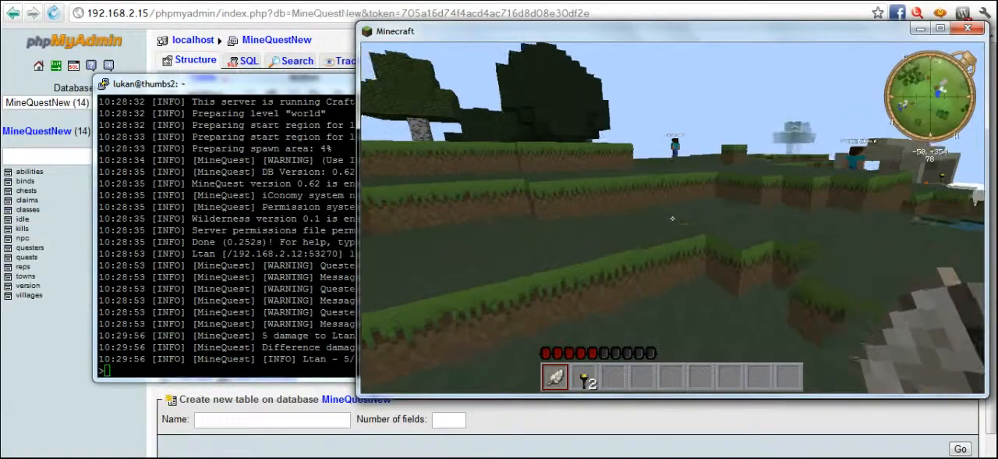
mouse_move(673, 218)
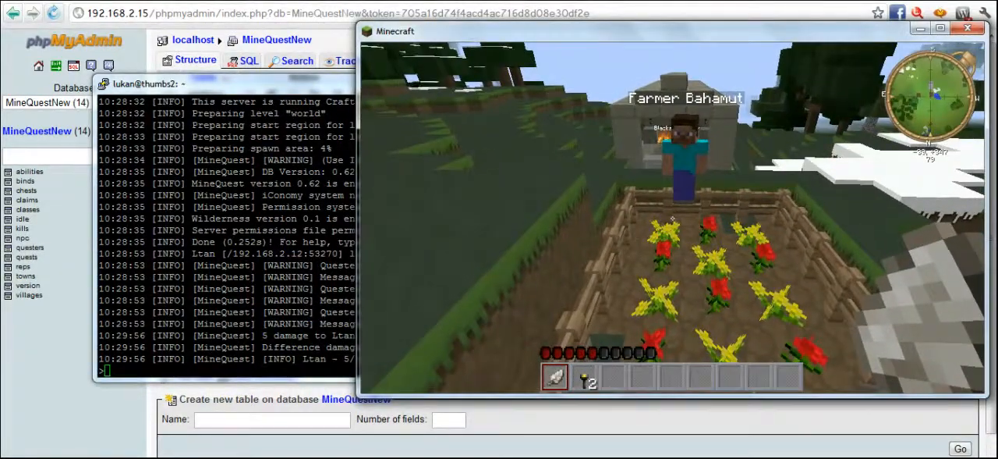
mouse_move(670, 219)
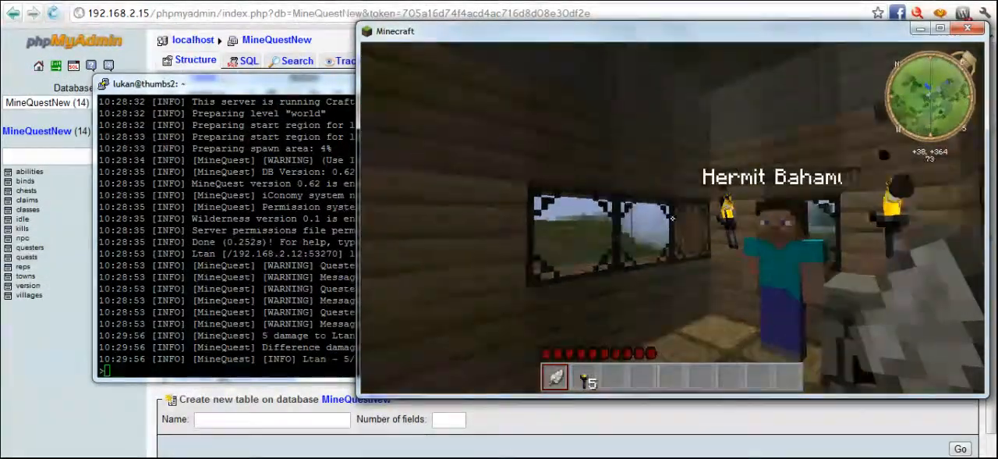
mouse_move(671, 218)
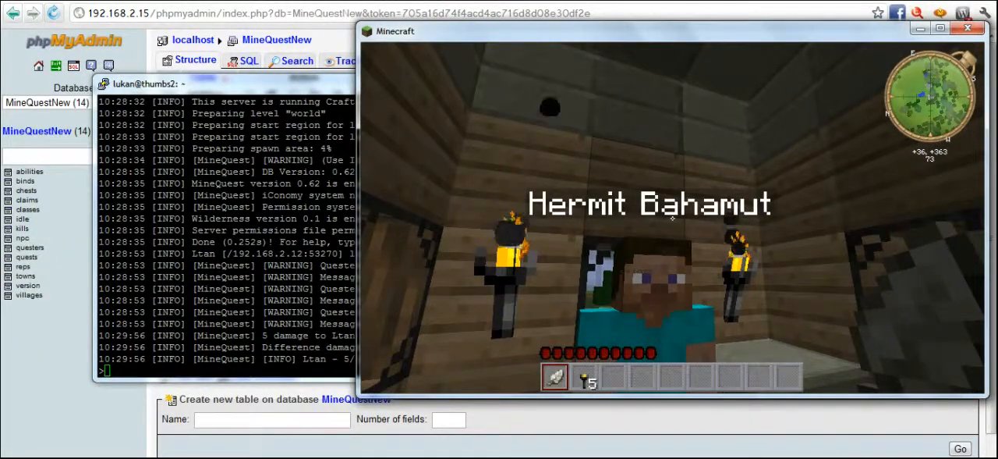
mouse_move(671, 218)
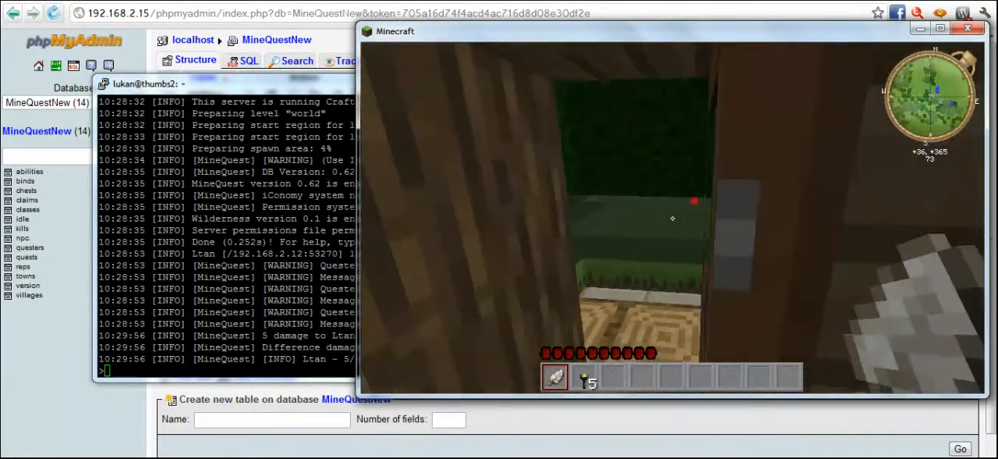
mouse_move(673, 218)
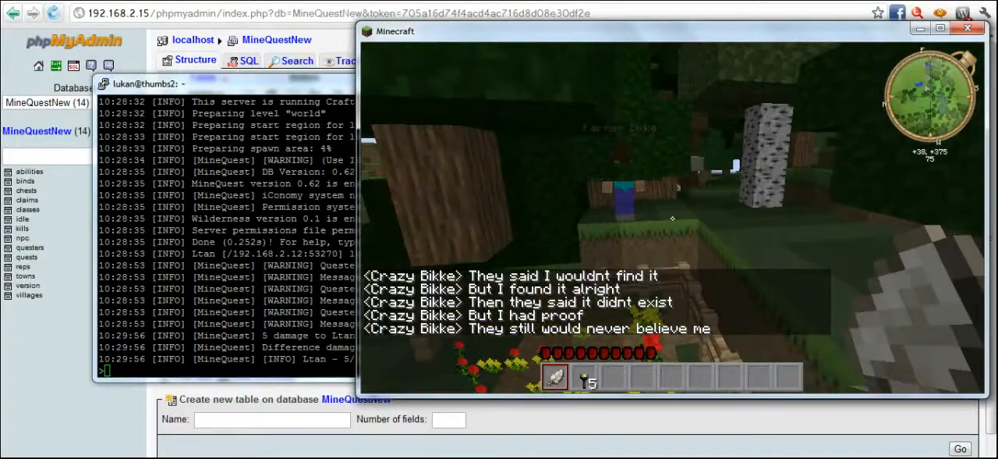
mouse_move(671, 218)
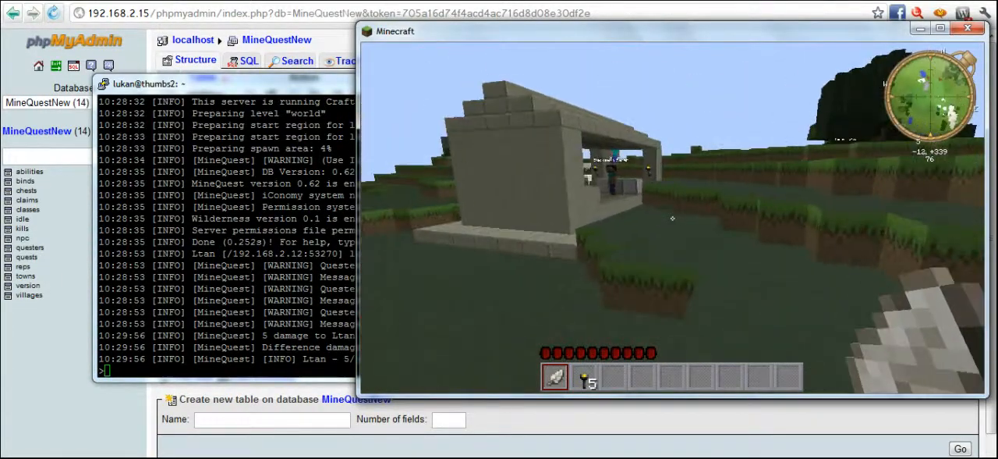
mouse_move(671, 218)
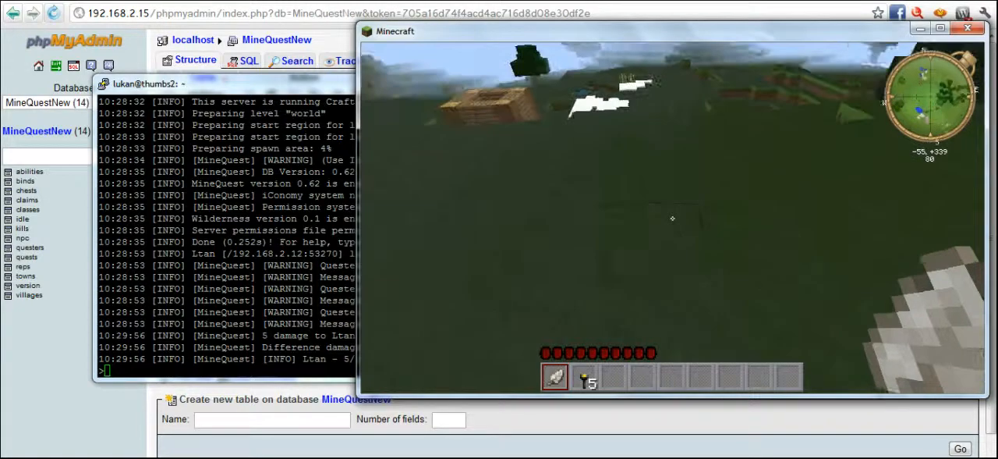
mouse_move(672, 218)
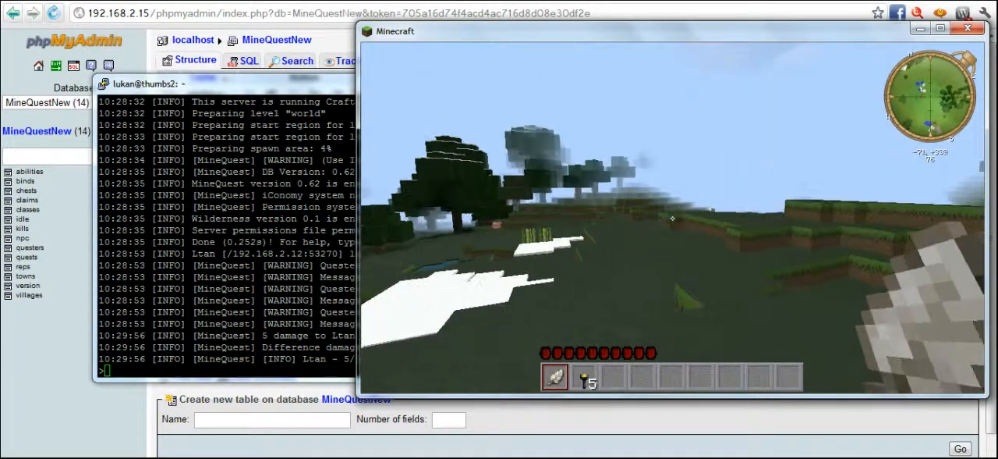
- Pause the game with Esc to show the Minecraft Game menu
key(Escape)
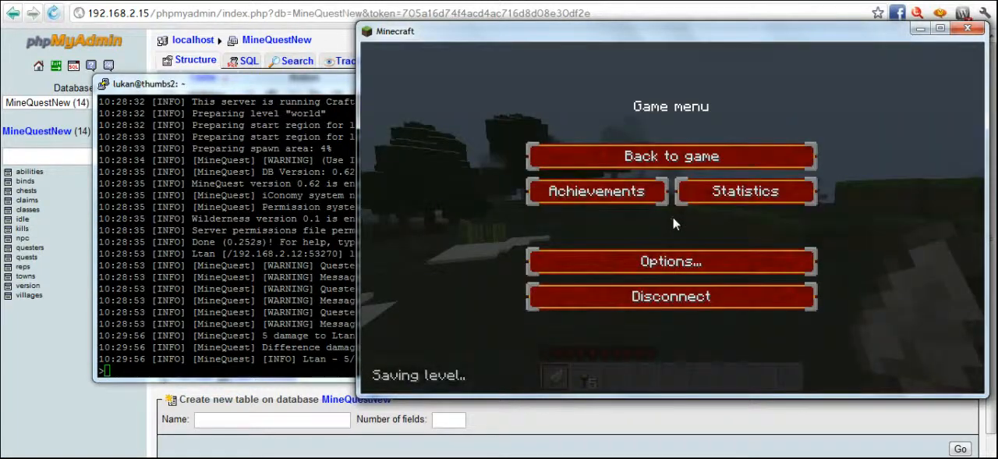